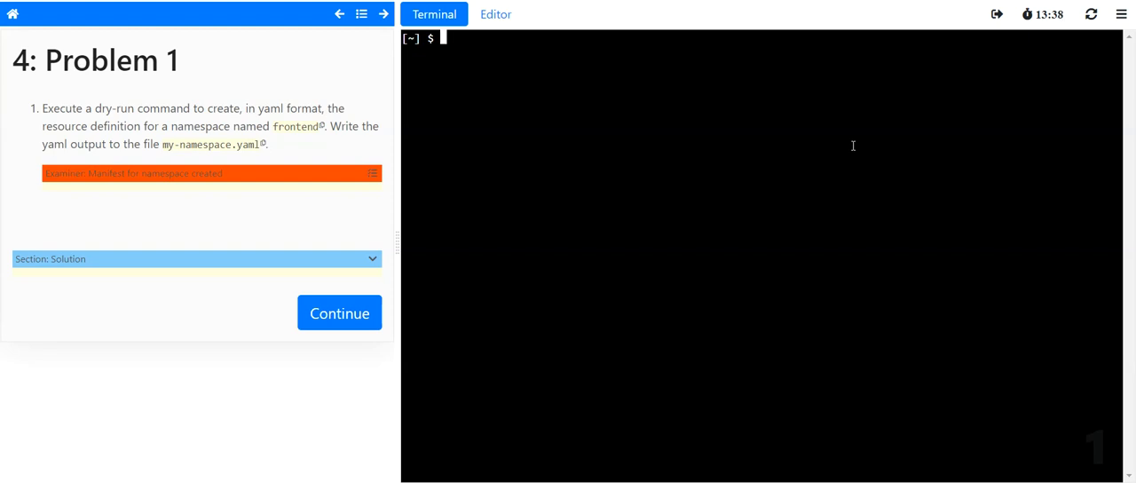
pyautogui.moveTo(487, 80)
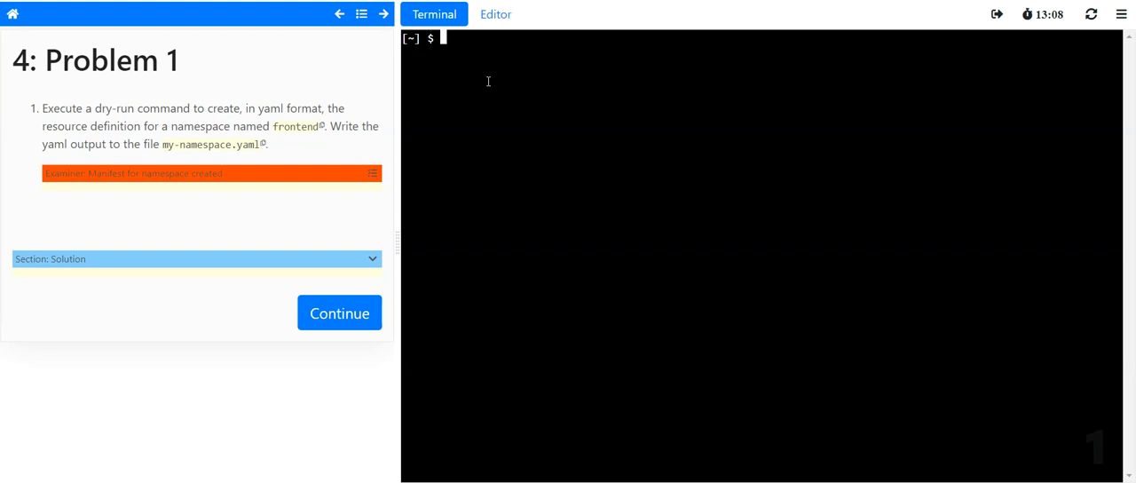
pyautogui.moveTo(218, 66)
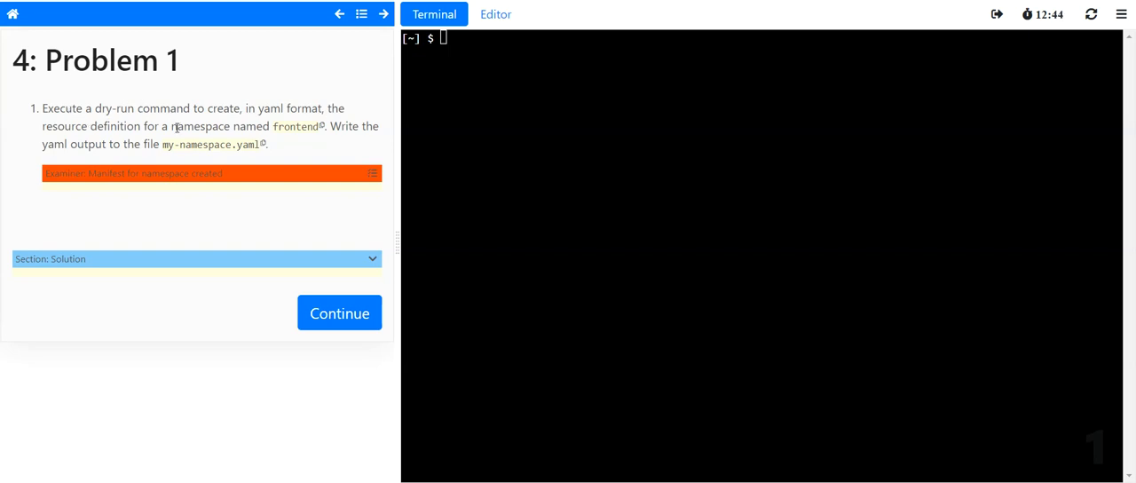
# - Save a client dry-run YAML manifest for the frontend namespace to my-namespace.yaml
pyautogui.doubleClick(202, 126)
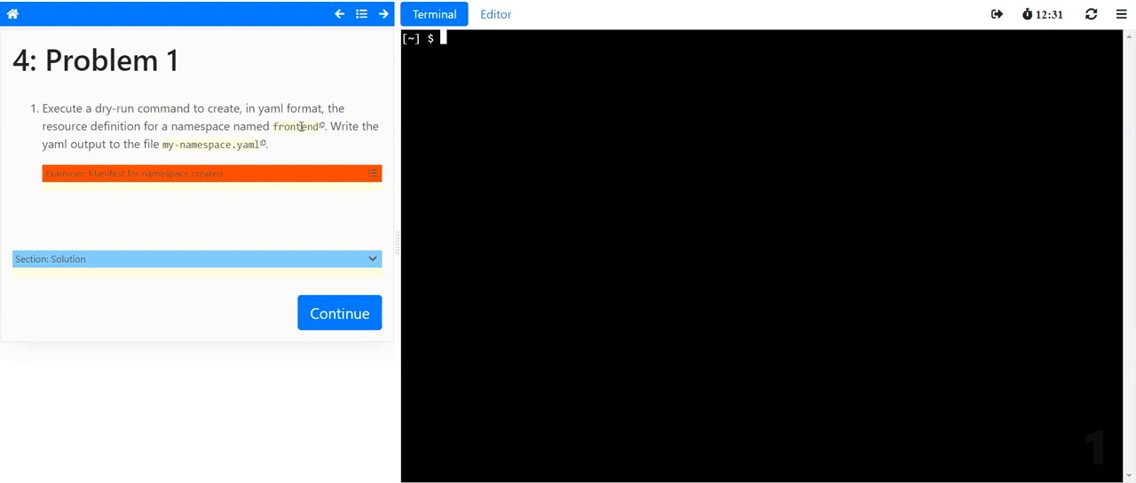
pyautogui.doubleClick(297, 126)
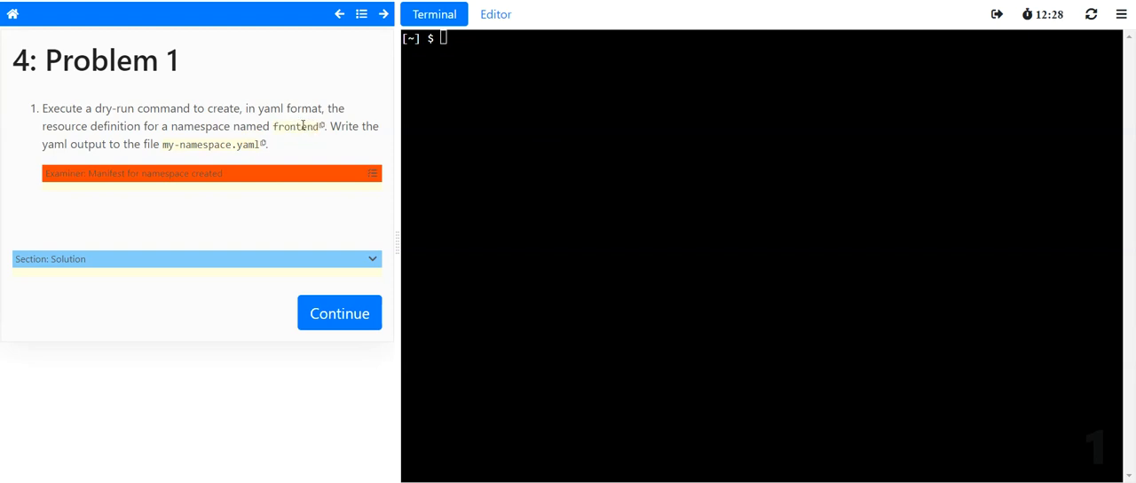
pyautogui.moveTo(217, 146)
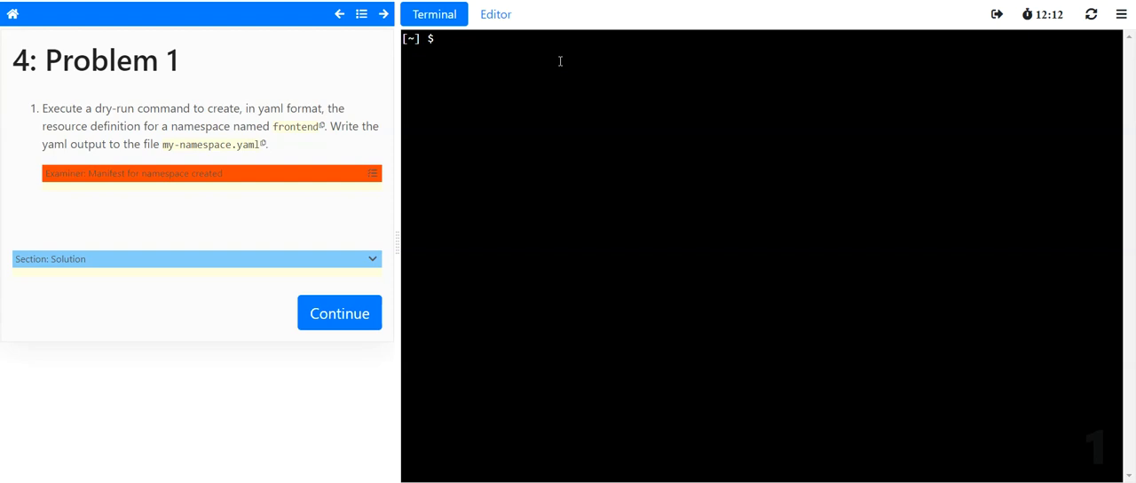
pyautogui.write('kubectl')
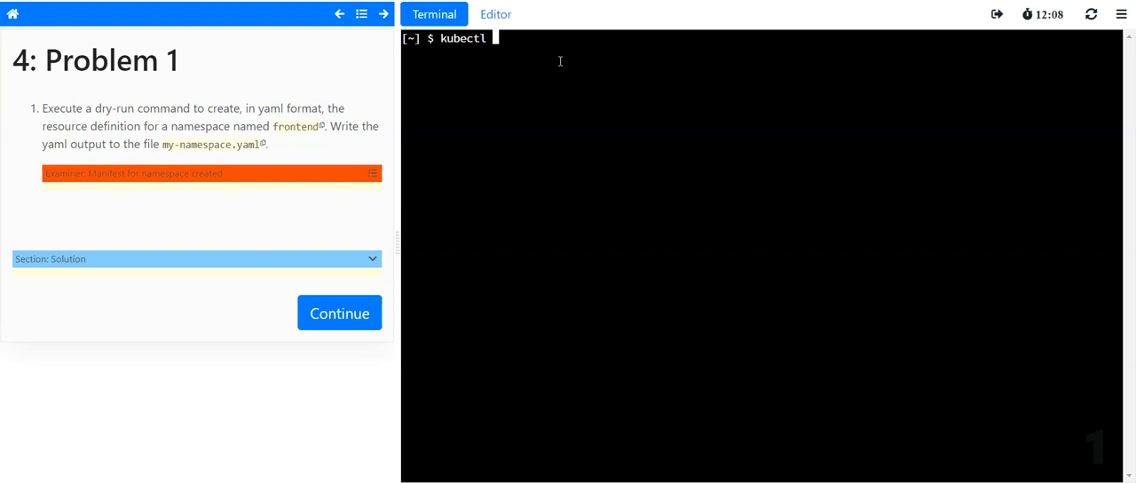
pyautogui.write('create ns frontend')
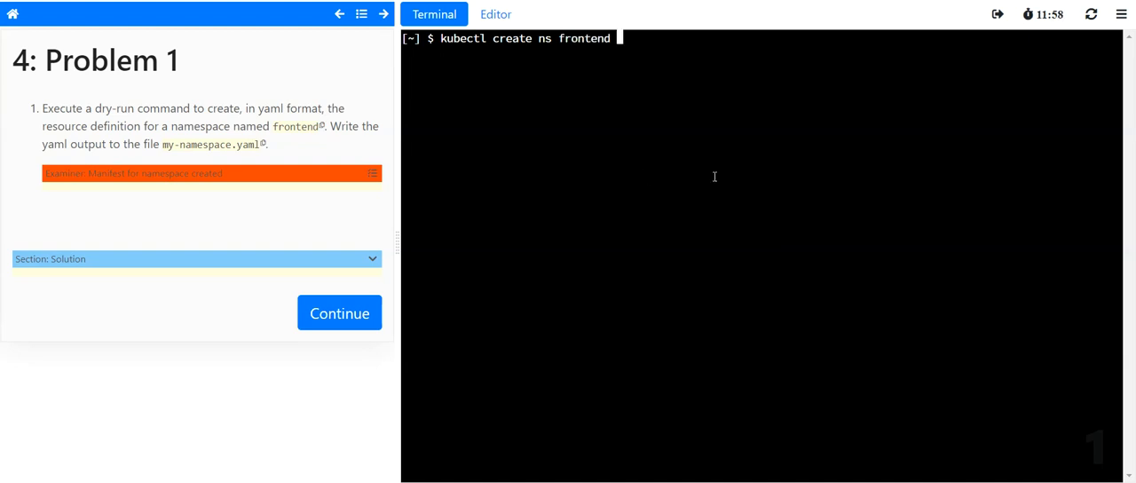
pyautogui.write('--dry-run=cli')
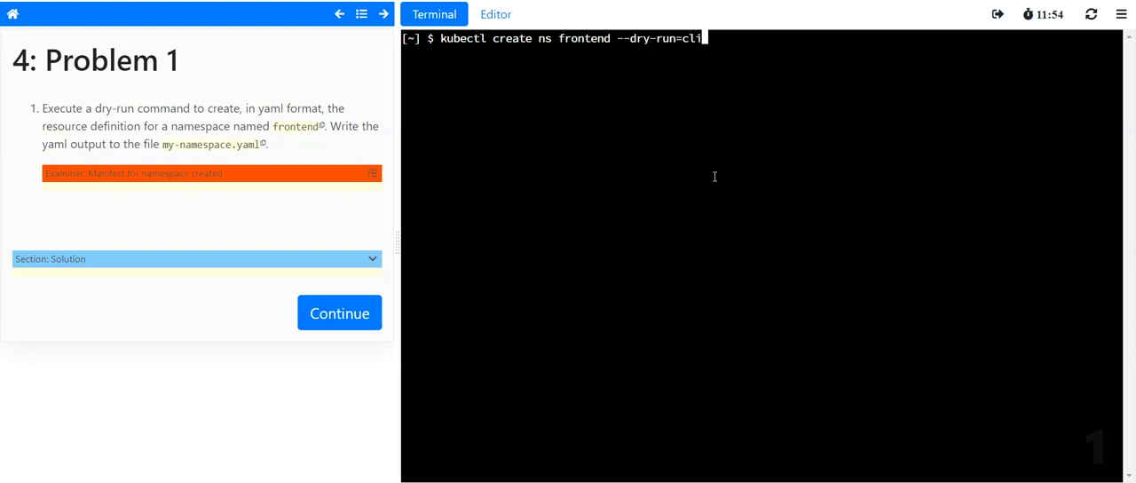
pyautogui.write('ent')
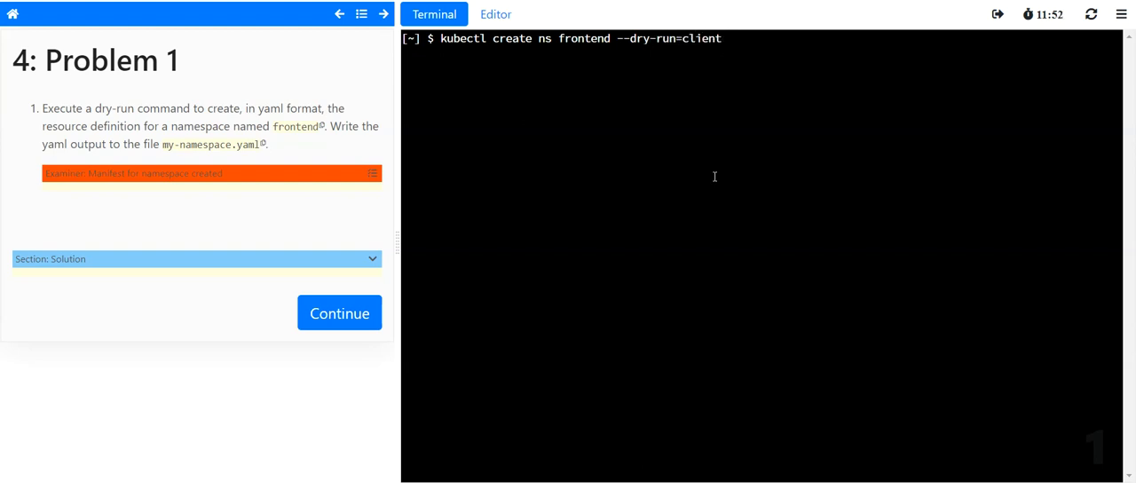
pyautogui.write('-o yaml > my-namespace.yaml')
pyautogui.write('ls')
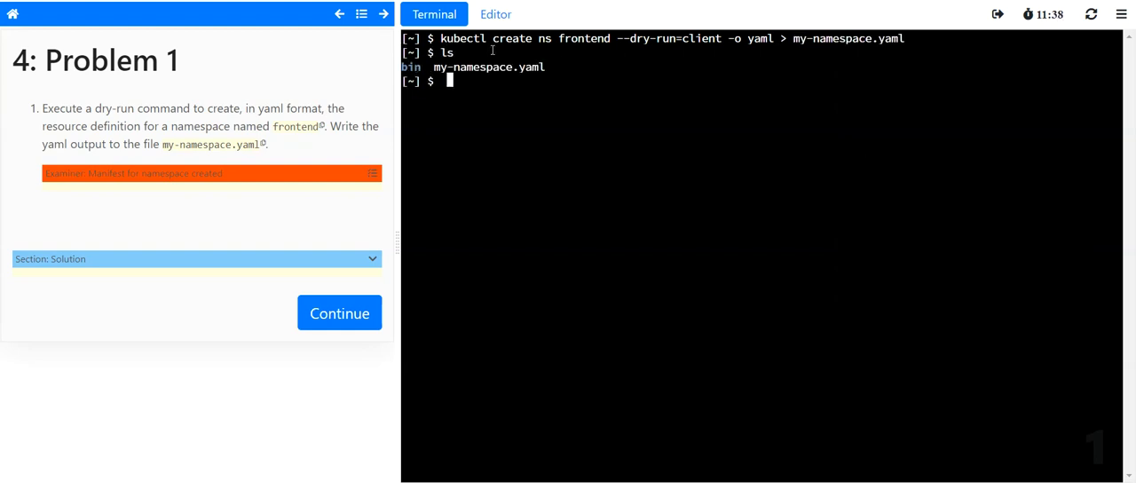
# - Display the contents of my-namespace.yaml with cat
pyautogui.write('cat')
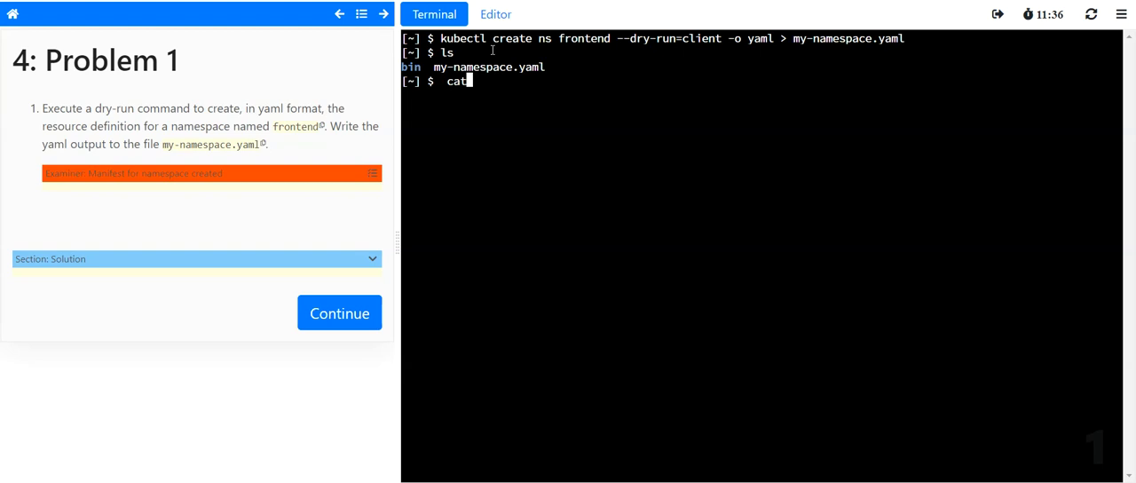
pyautogui.write('my-')
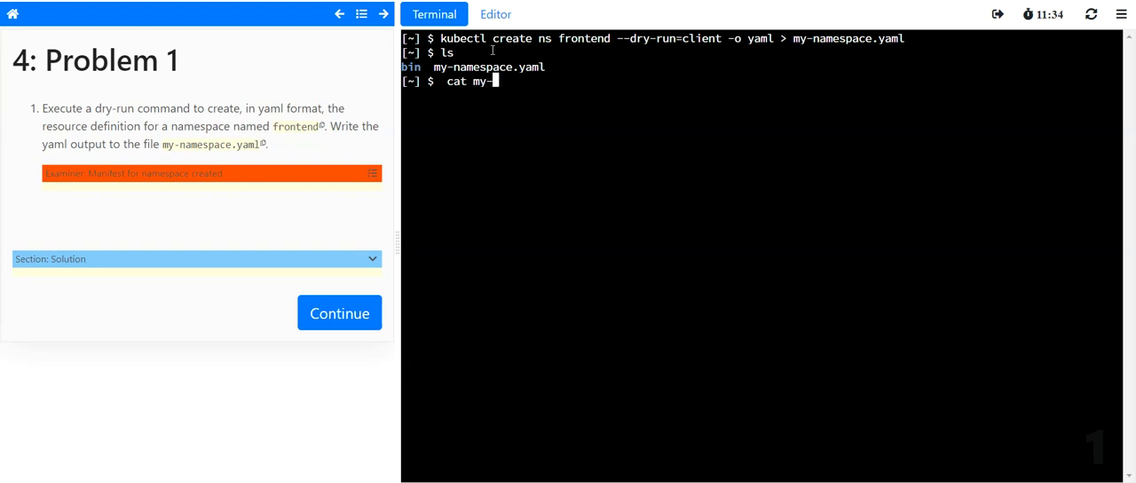
pyautogui.write('namespace.yaml')
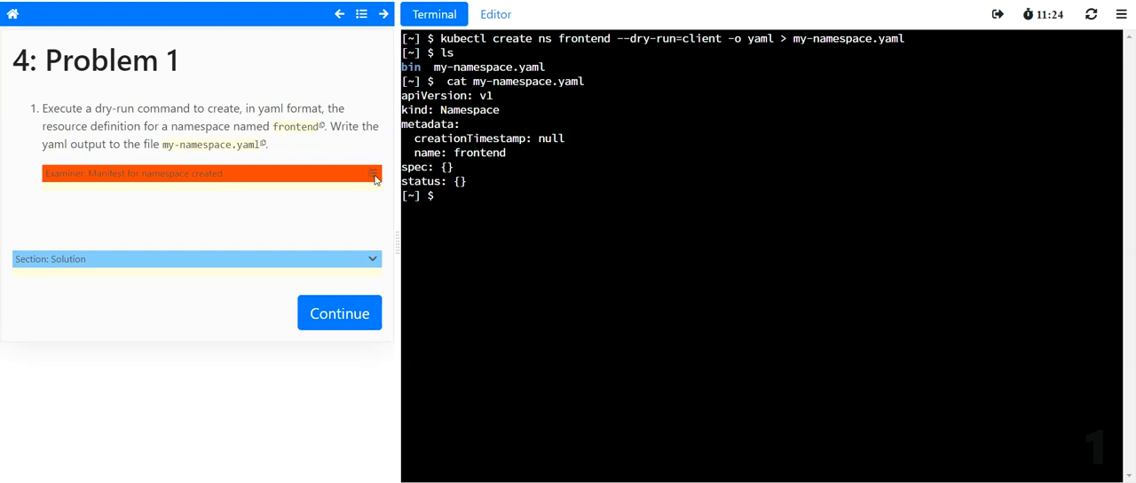
pyautogui.moveTo(378, 186)
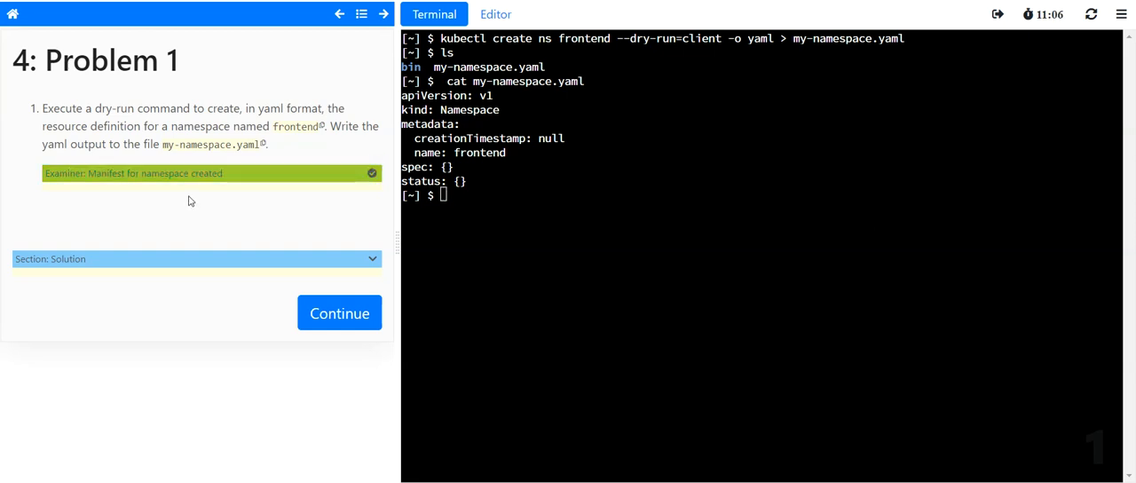
pyautogui.moveTo(184, 177)
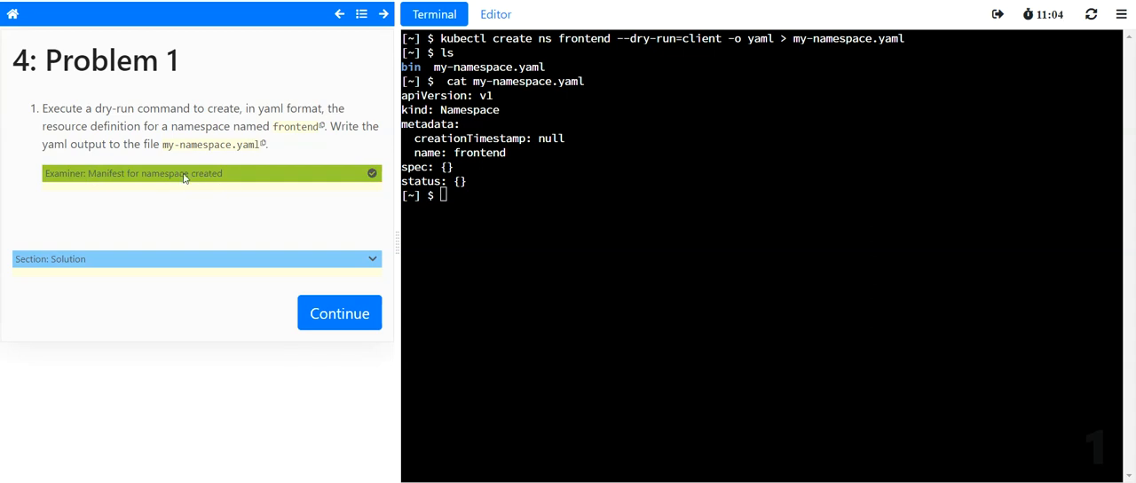
pyautogui.moveTo(219, 184)
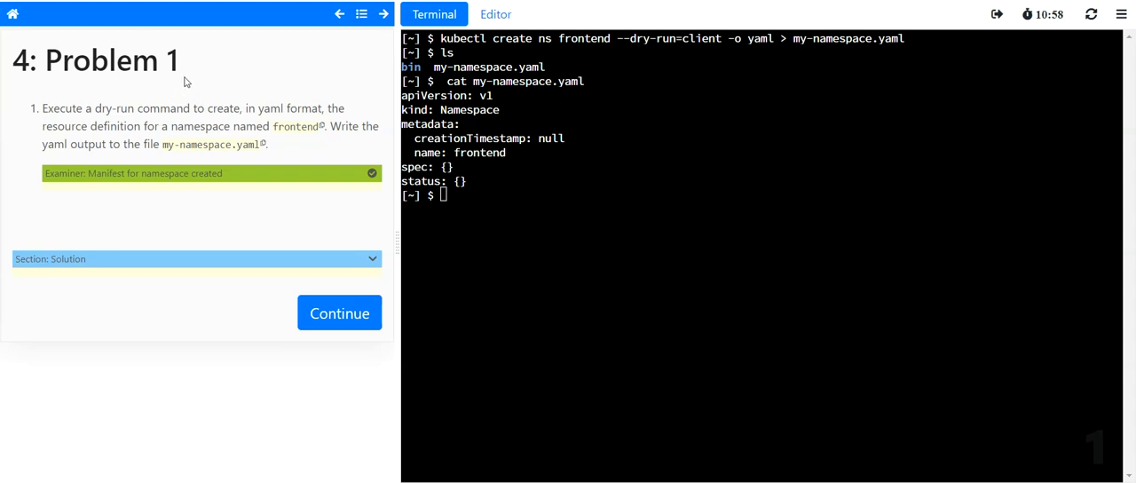
pyautogui.moveTo(199, 85)
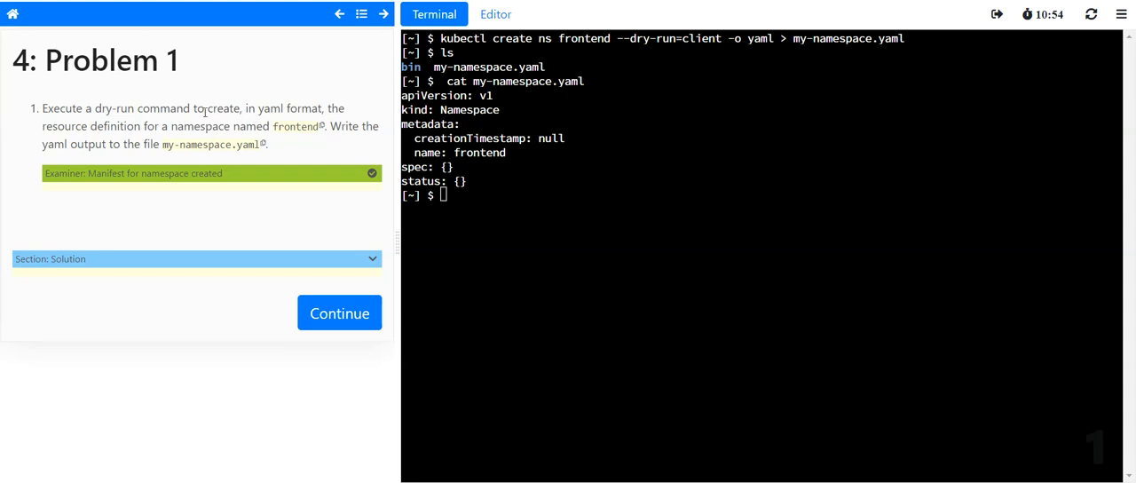
pyautogui.moveTo(339, 313)
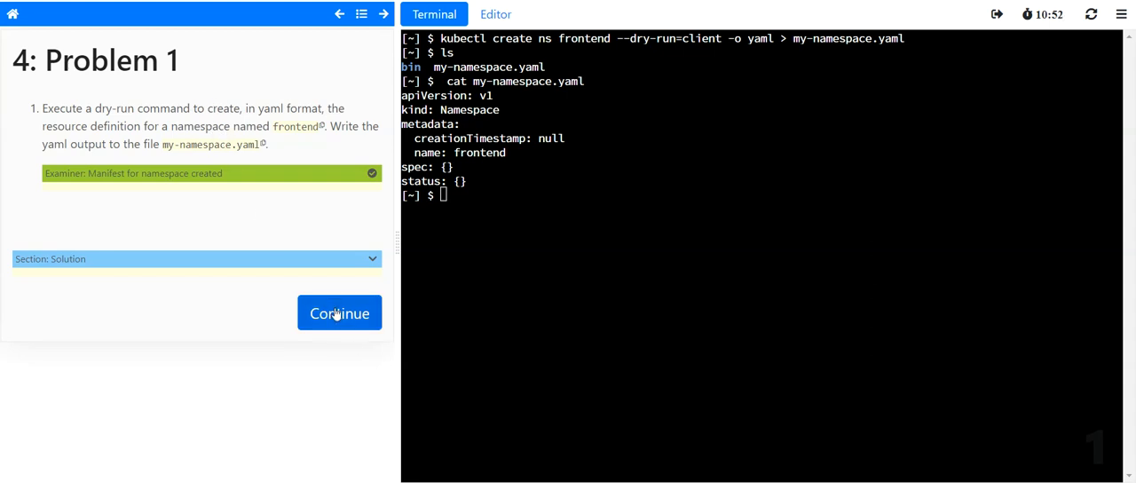
# - Advance to Problem 2 and scroll through the kubectl get ns namespace list
pyautogui.click(339, 312)
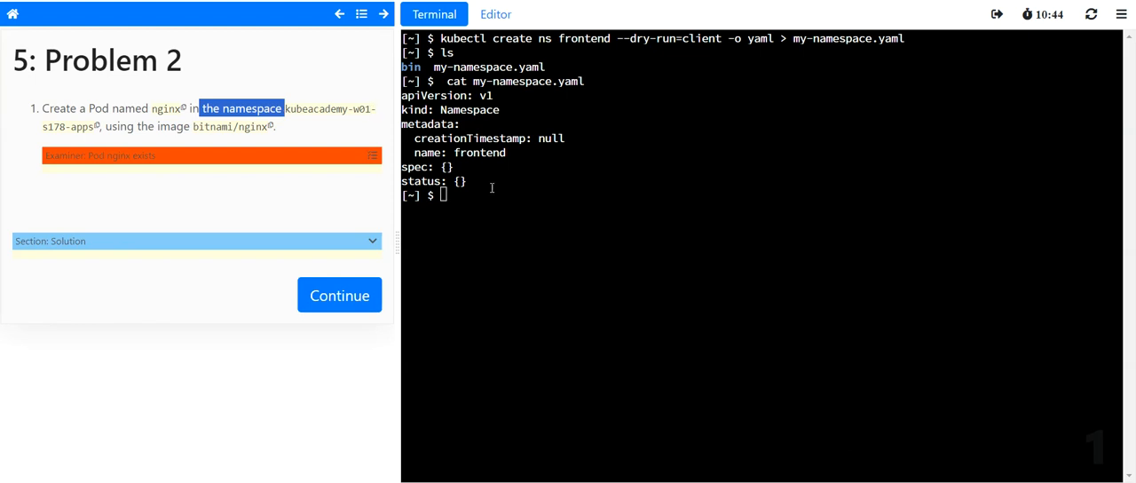
pyautogui.write('kube')
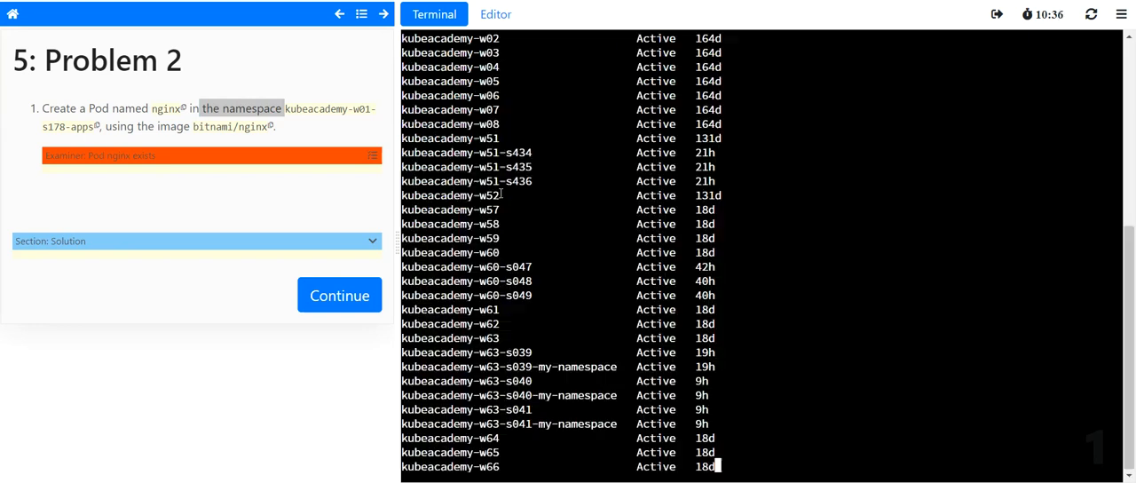
pyautogui.scroll(-3)
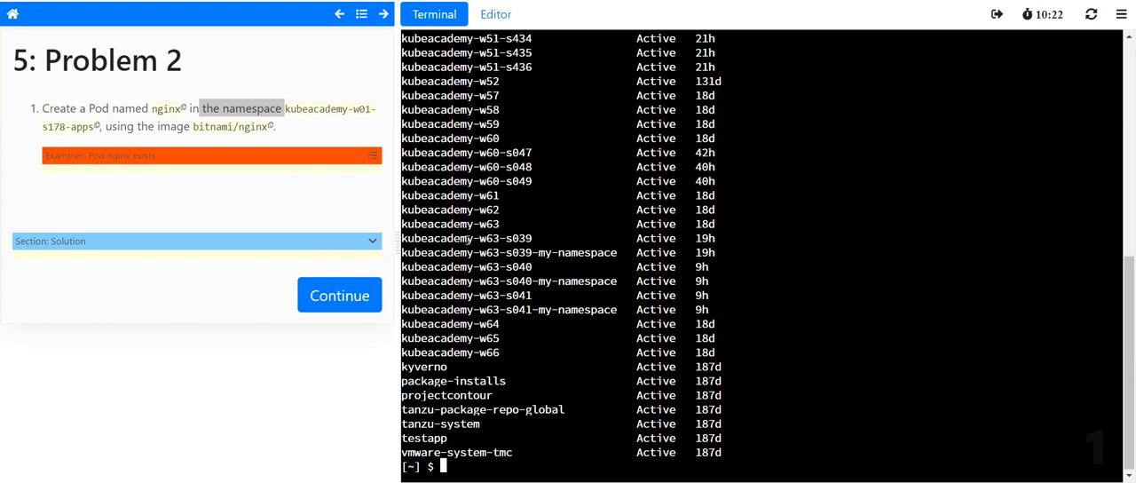
pyautogui.scroll(3)
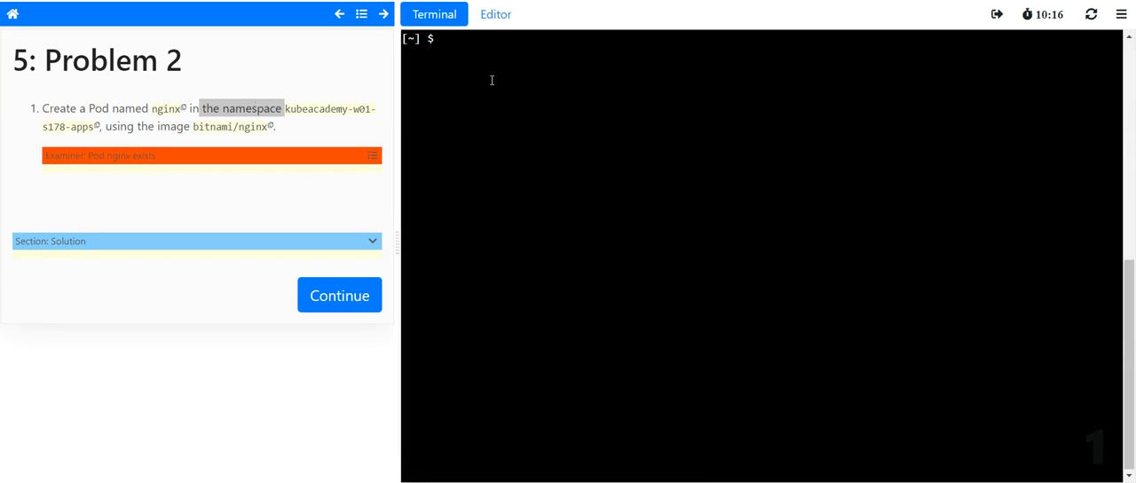
# - Run pod ngimx with image bitnami/nginx in namespace kubeacademy-w01-s178-apps
pyautogui.write('kubectl r')
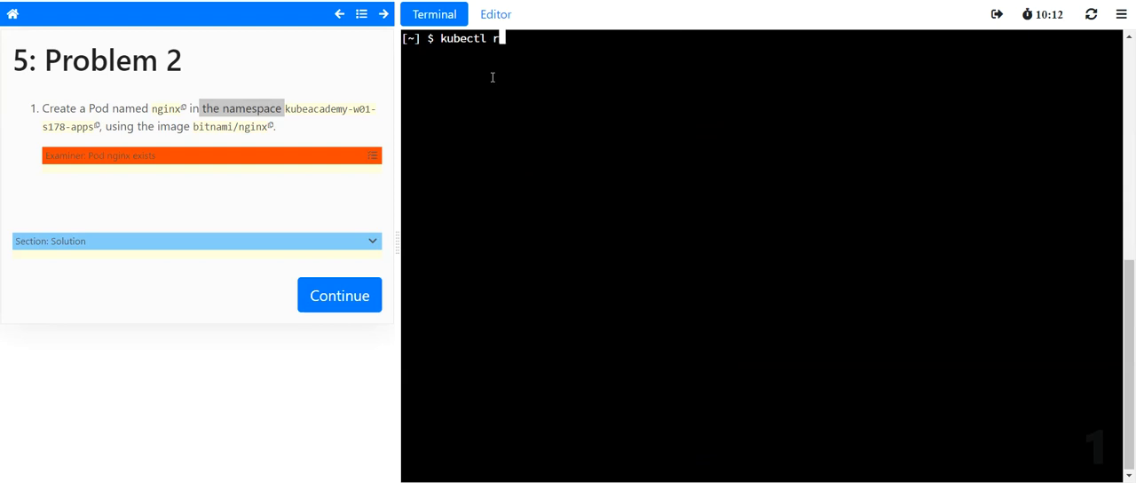
pyautogui.write('un')
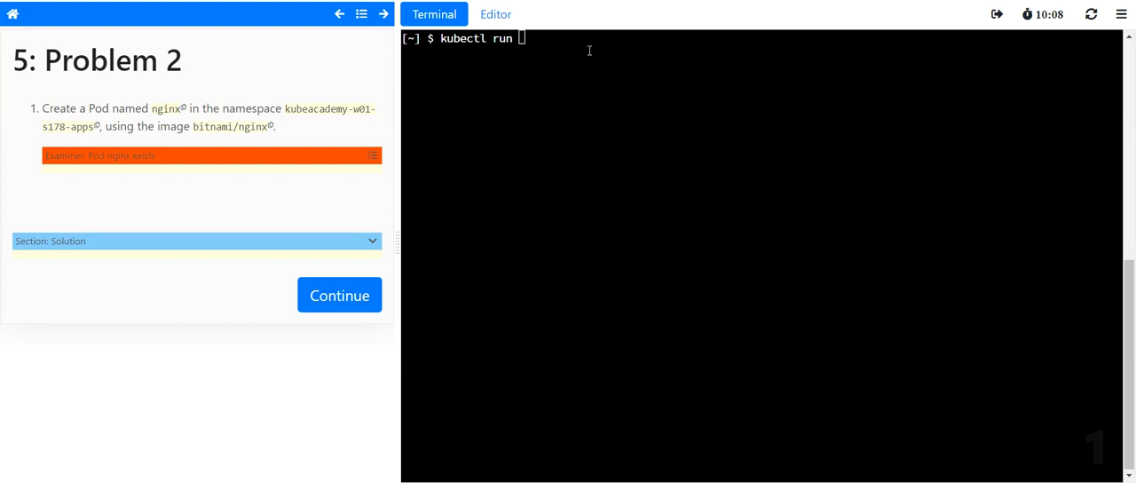
pyautogui.write('nginx')
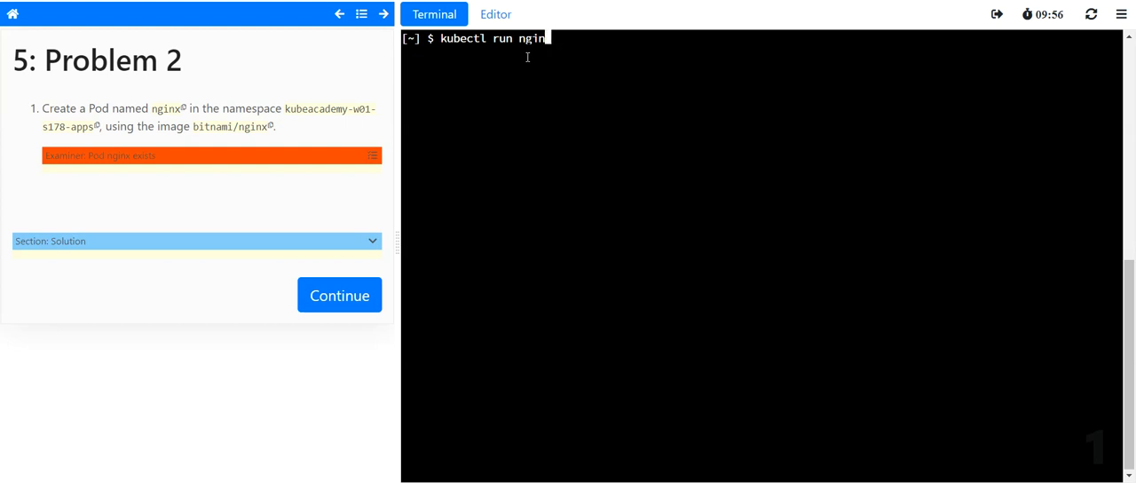
pyautogui.press('BackSpace')
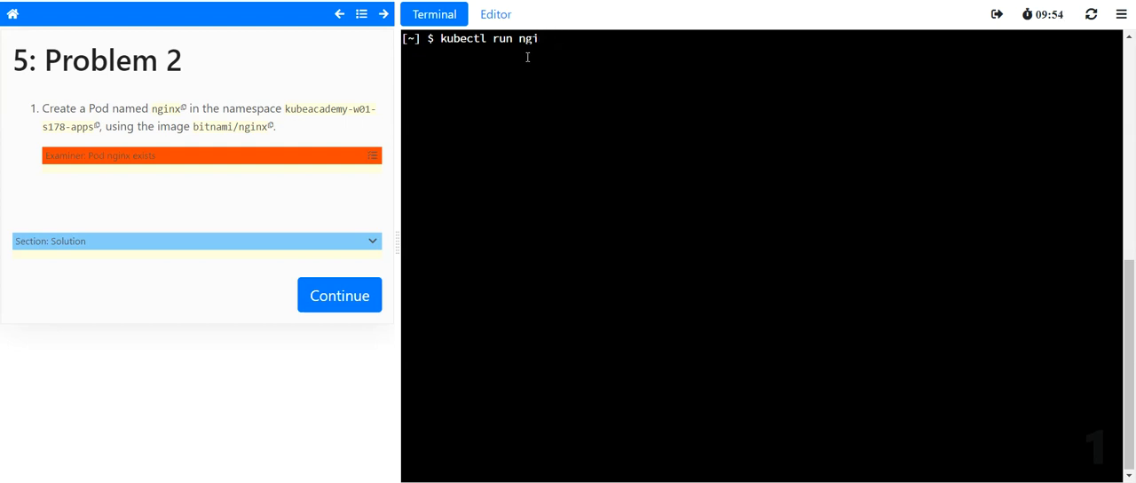
pyautogui.write('nx')
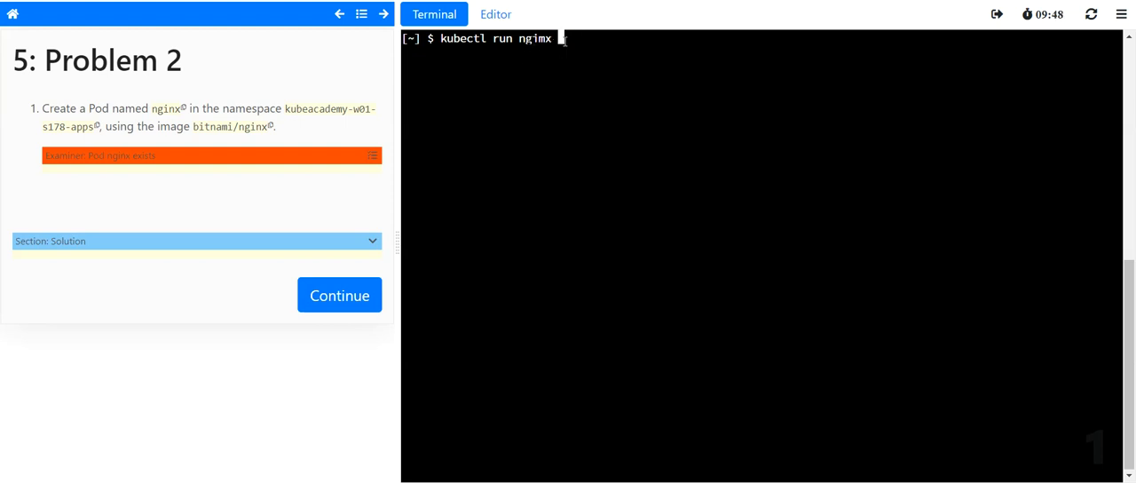
pyautogui.write('--imab')
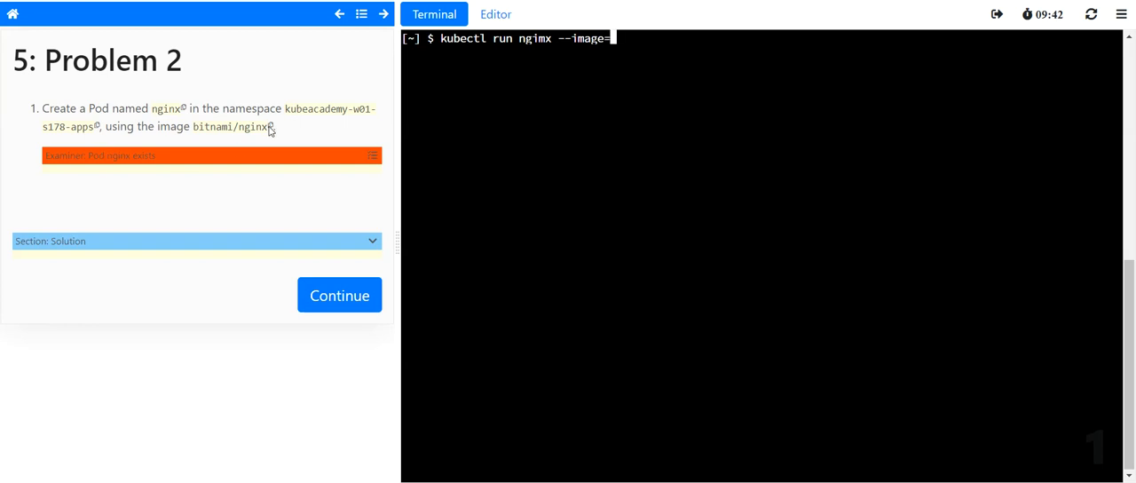
pyautogui.rightClick(657, 44)
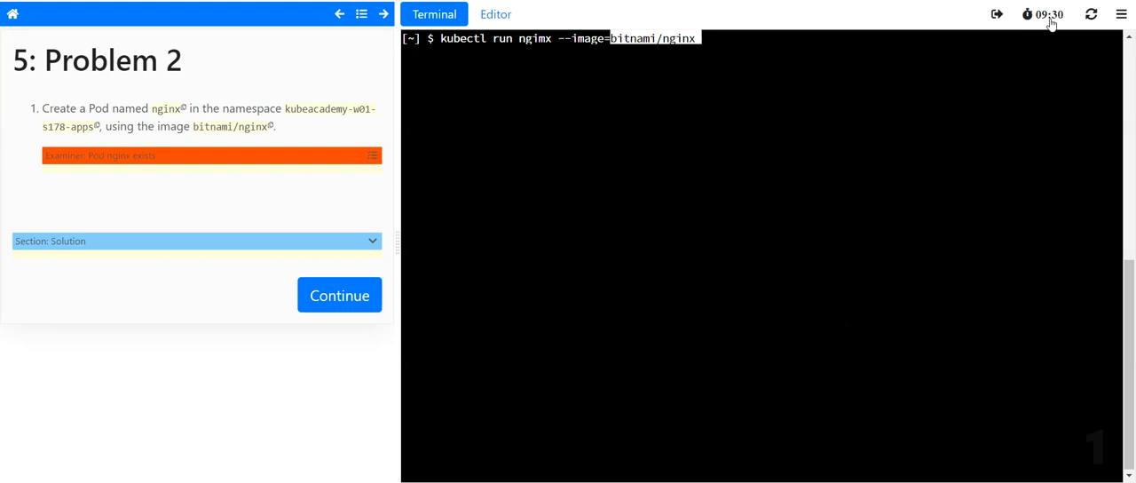
pyautogui.moveTo(1043, 27)
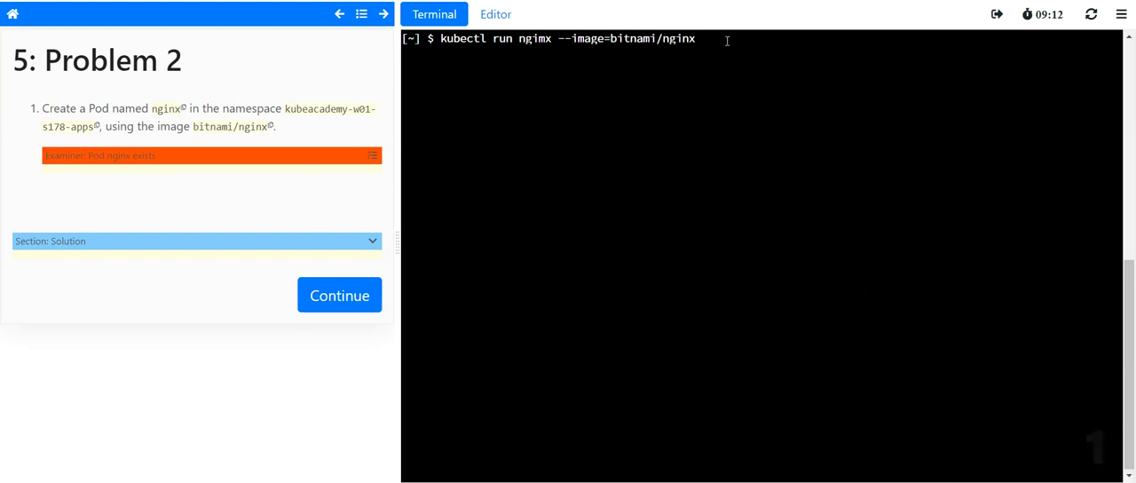
pyautogui.write('-n kubeacademy-w01-s178-apps')
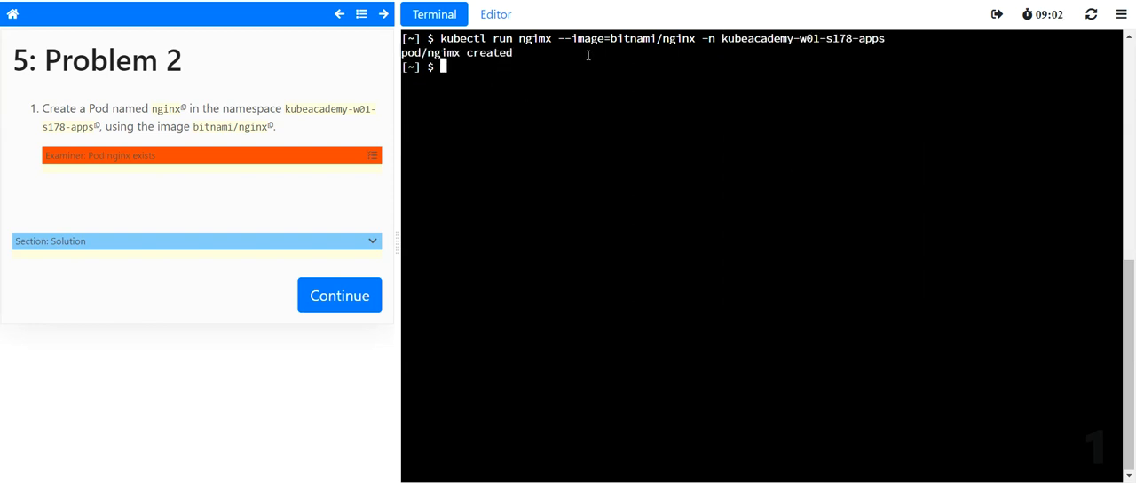
# - List pods in kubeacademy-w01-s178-apps to confirm ngimx is Running 1/1
pyautogui.write('kubectl')
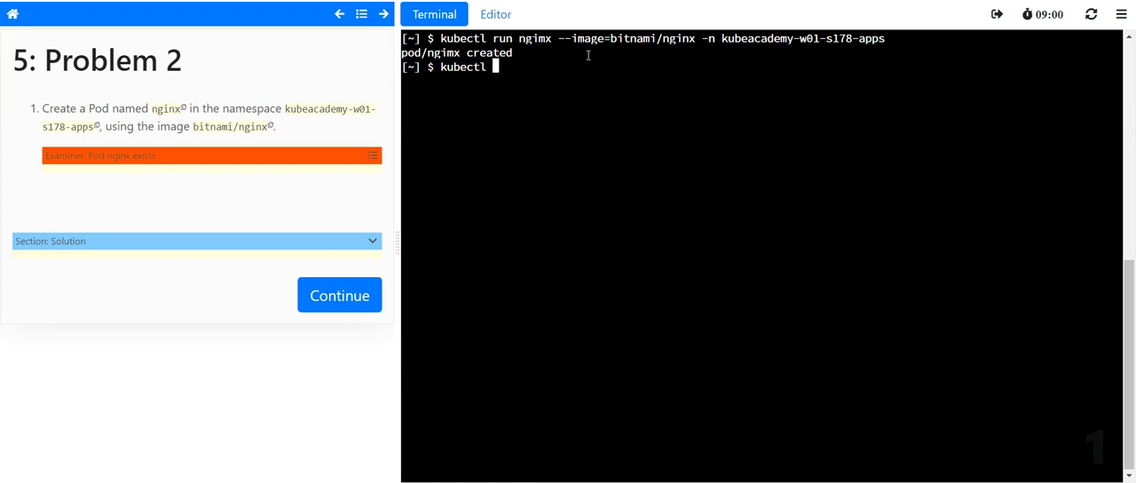
pyautogui.write('get pods -n')
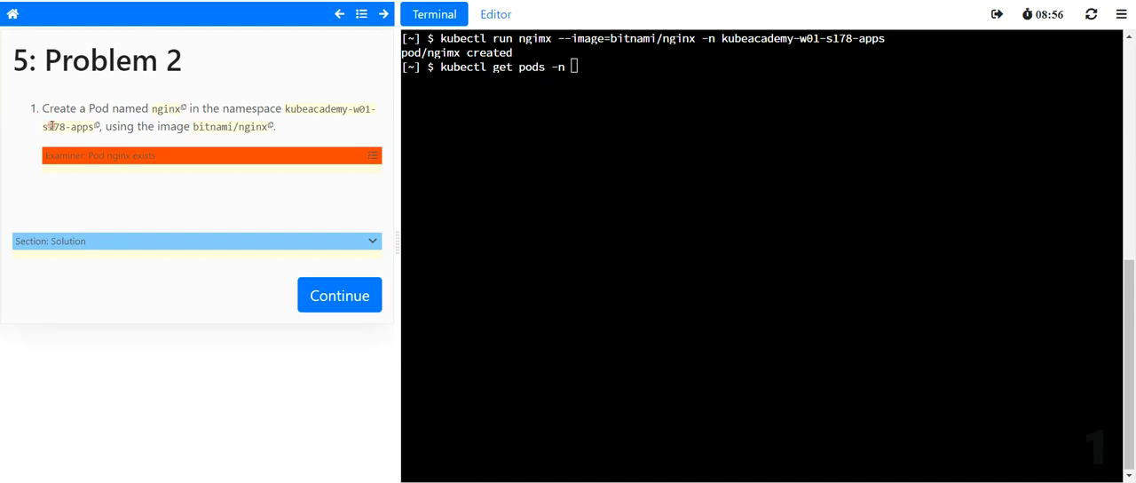
pyautogui.rightClick(572, 68)
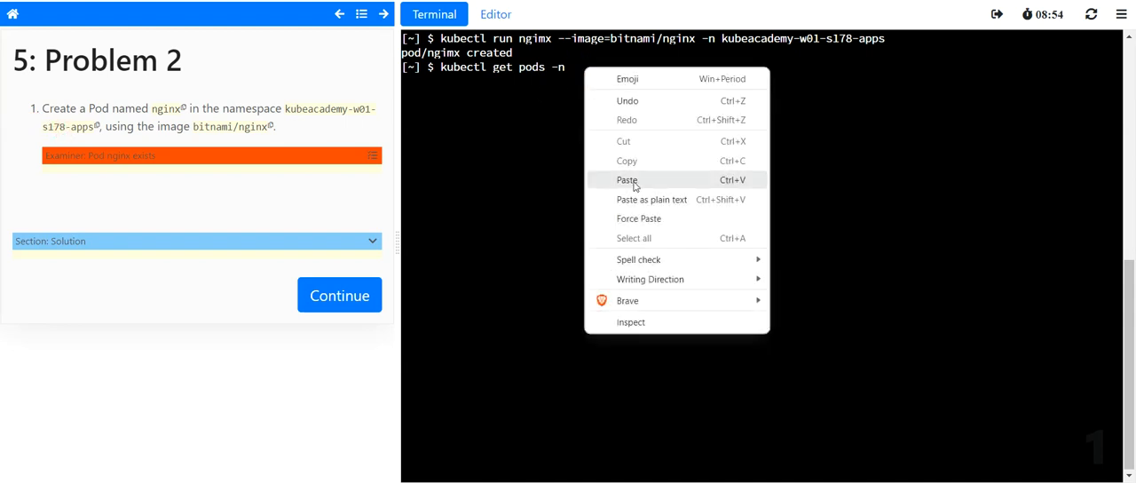
pyautogui.click(626, 179)
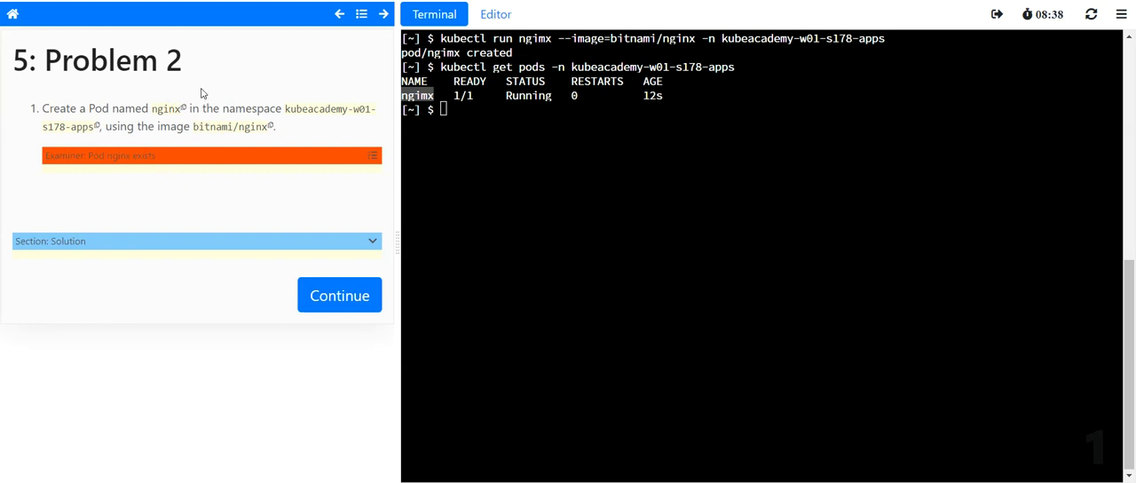
pyautogui.moveTo(205, 92)
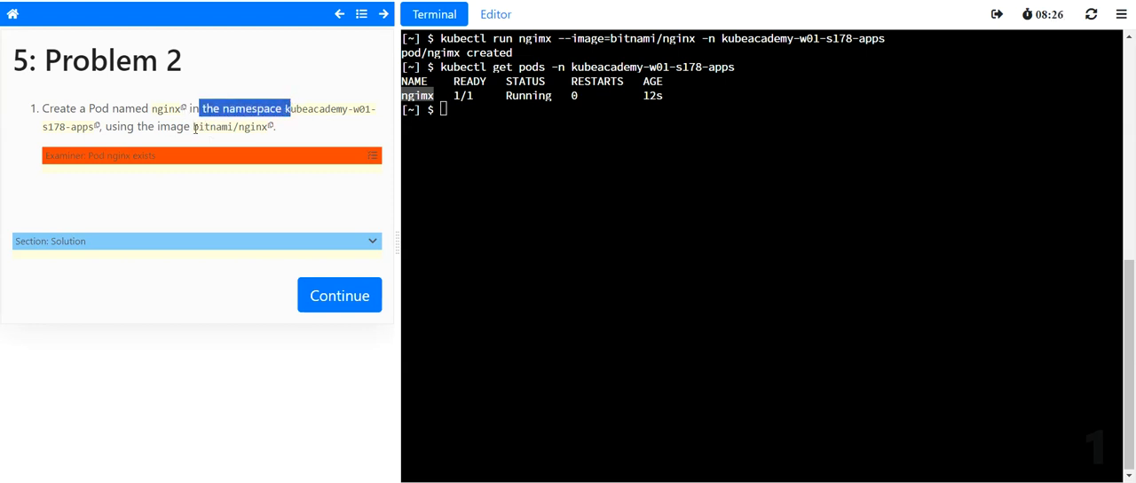
pyautogui.moveTo(526, 129)
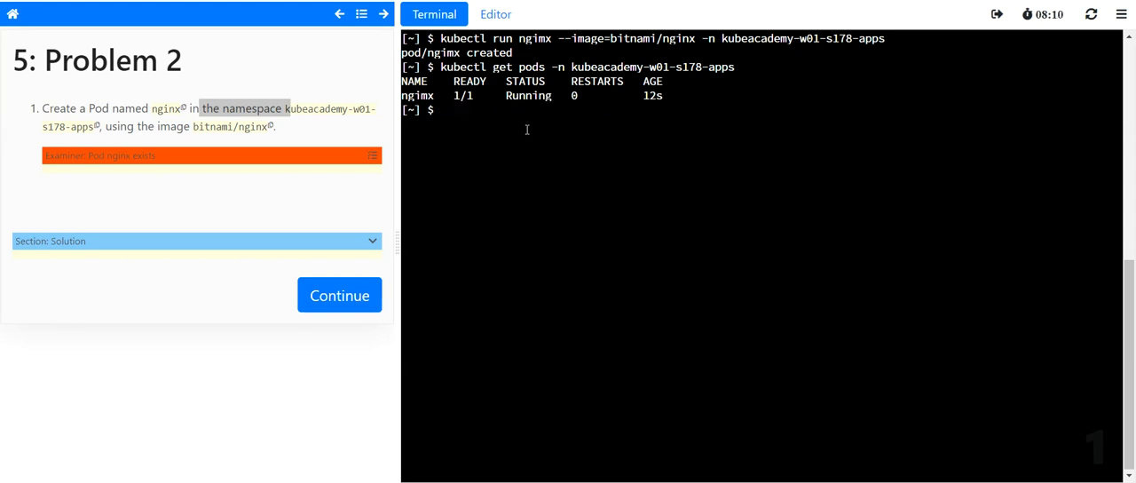
# - Create the nginx pod from bitnami/nginx in kubeacademy-w01-s178-apps, then continue
pyautogui.write('kubectl run ngimx --image=bitnami/nginx -n kubeacademy-w01-s178-apps')
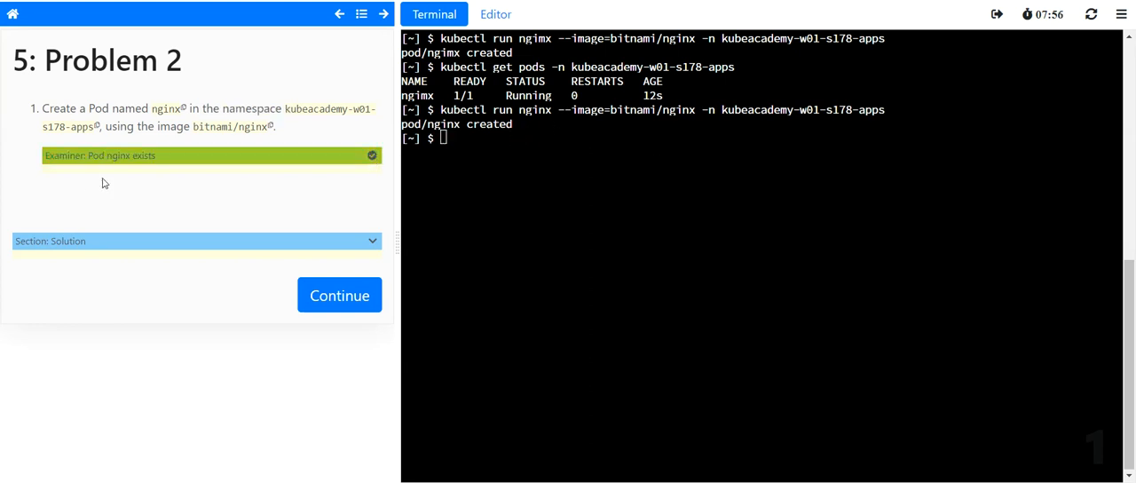
pyautogui.moveTo(158, 158)
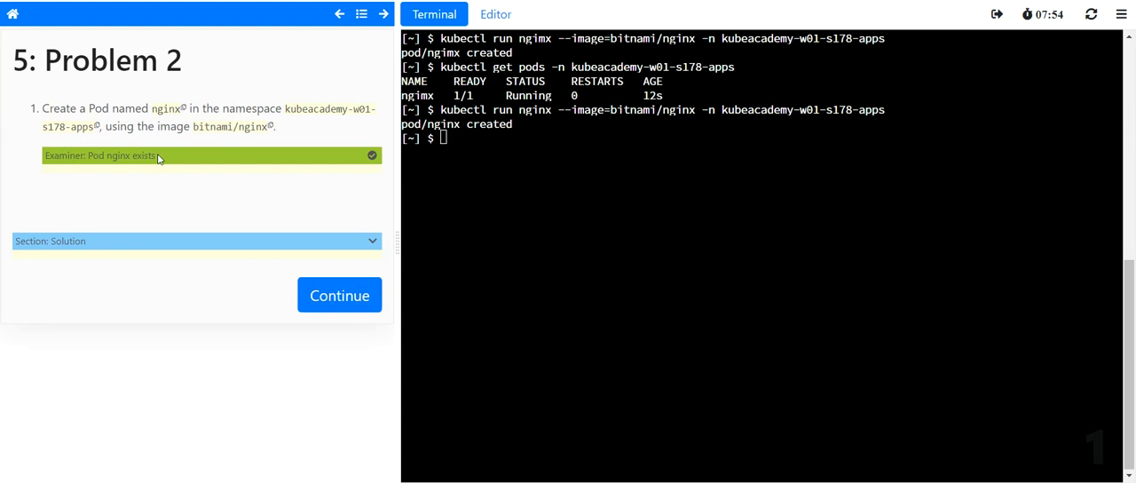
pyautogui.click(339, 294)
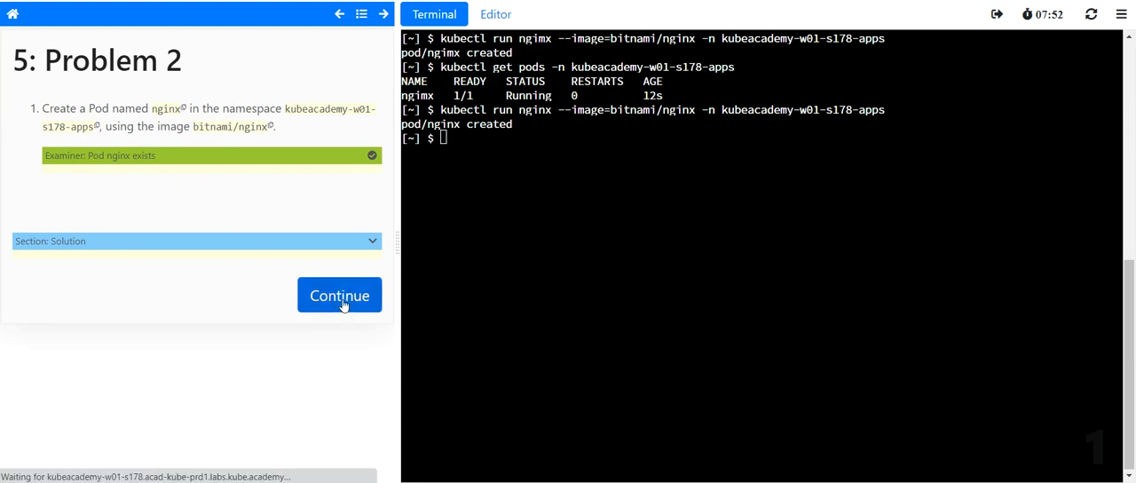
# - Advance to Problem 3 and highlight the hello pod's name and image requirement
pyautogui.click(339, 295)
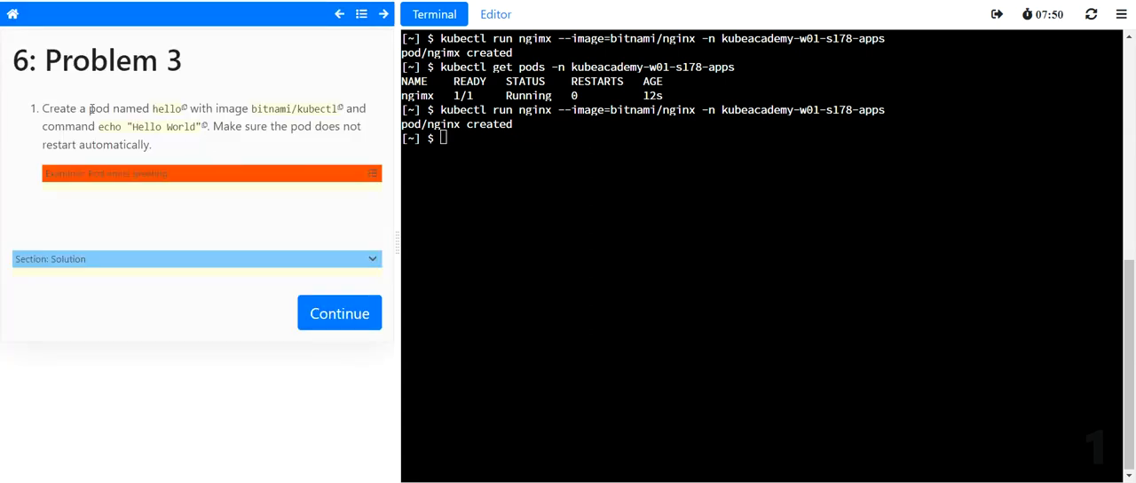
pyautogui.moveTo(78, 108); pyautogui.dragTo(193, 107)
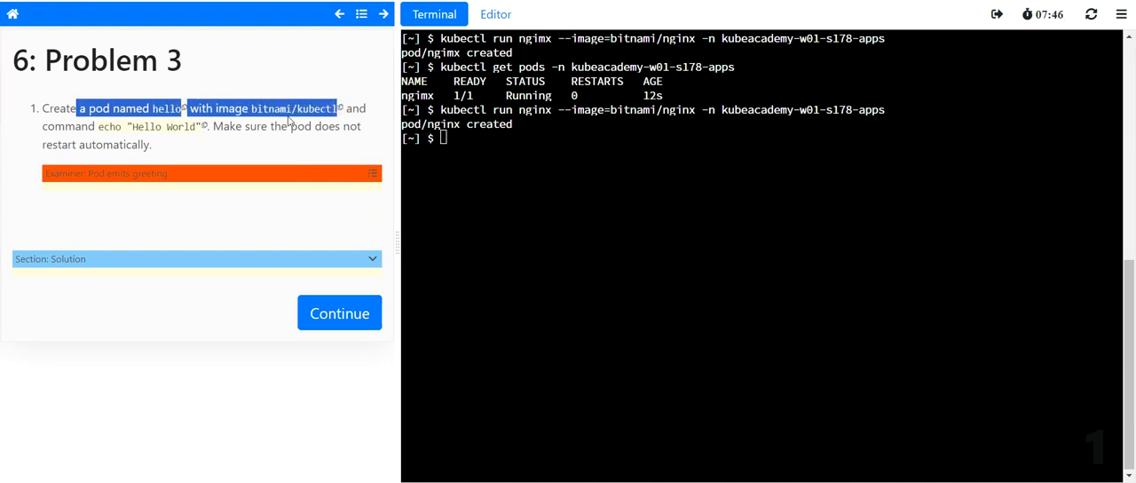
pyautogui.moveTo(78, 126)
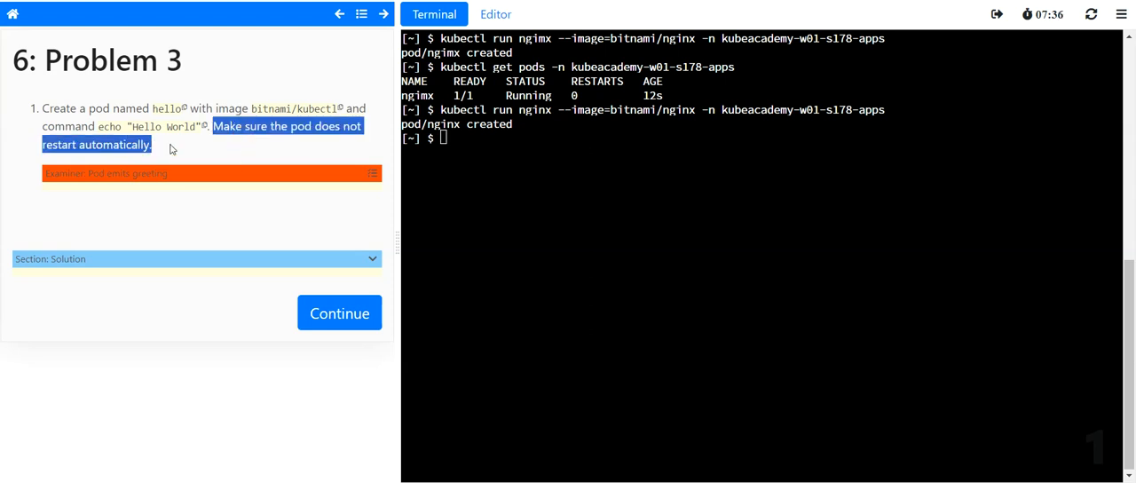
pyautogui.moveTo(230, 145)
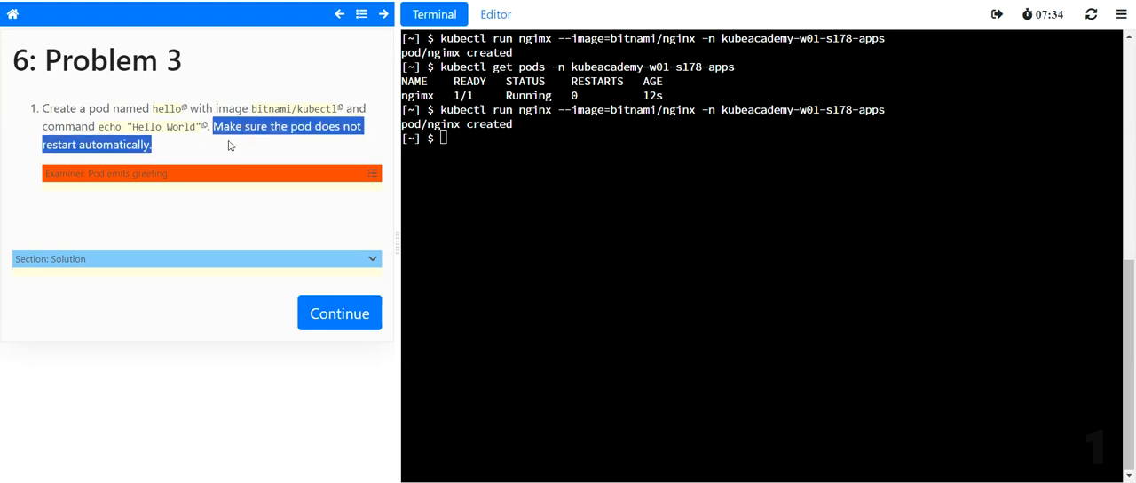
pyautogui.moveTo(227, 148)
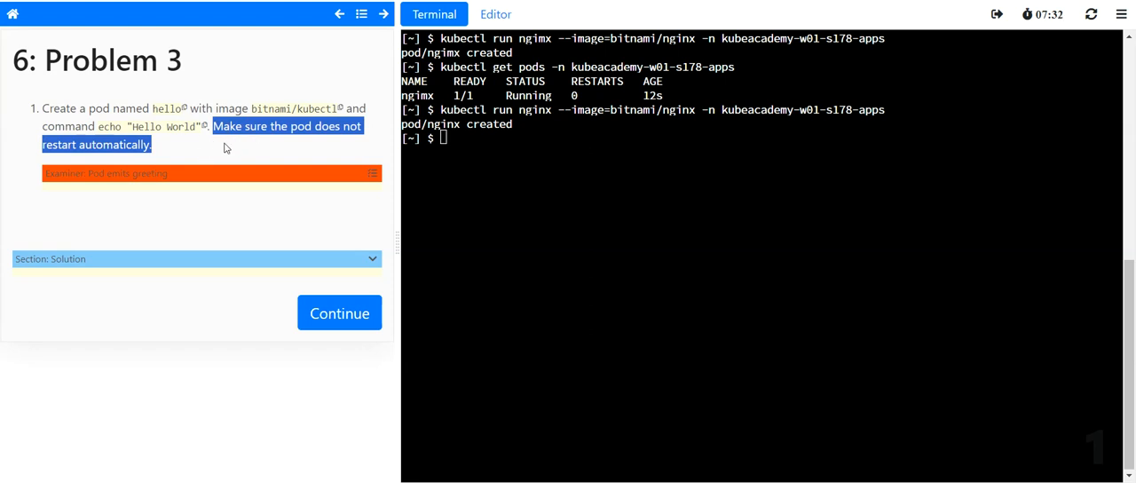
pyautogui.moveTo(235, 142)
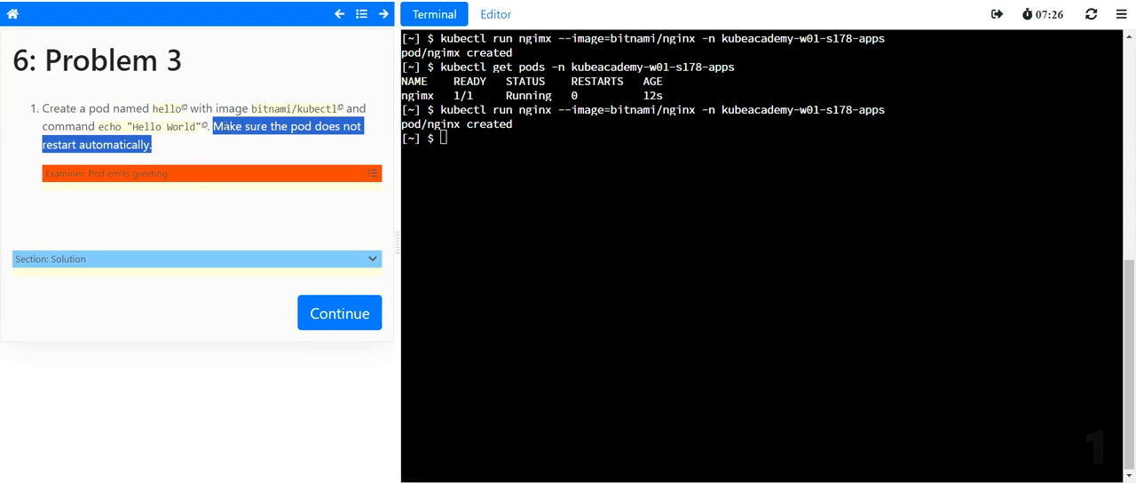
pyautogui.moveTo(247, 146)
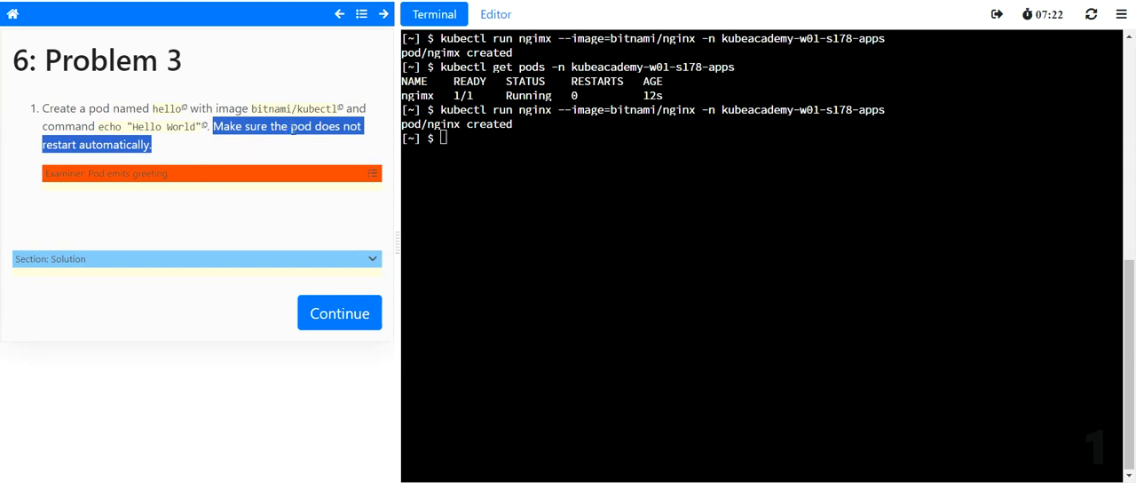
pyautogui.moveTo(208, 133)
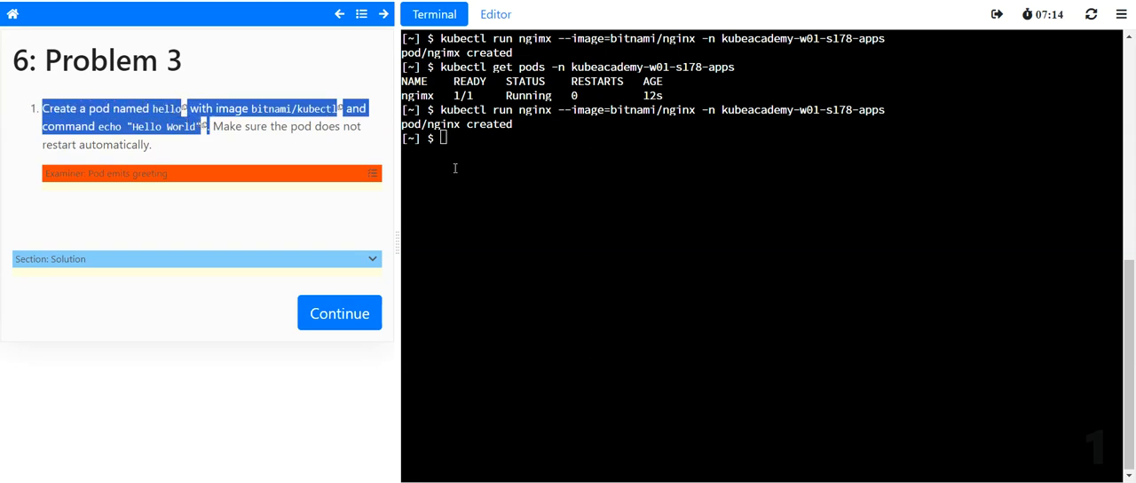
# - Run pod hello from image bitnami/kubectl with command echo "Hello World"
pyautogui.write('kubectl run')
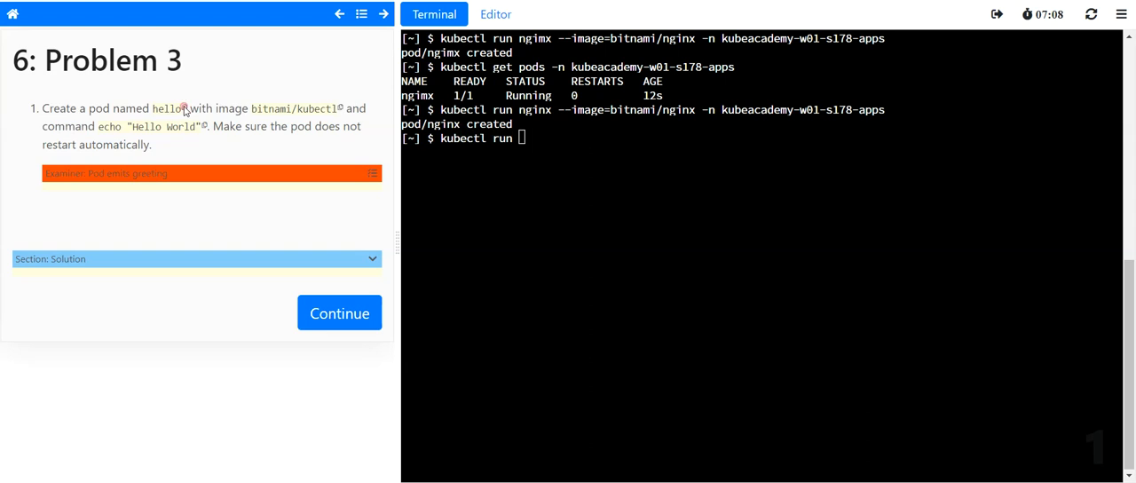
pyautogui.rightClick(527, 137)
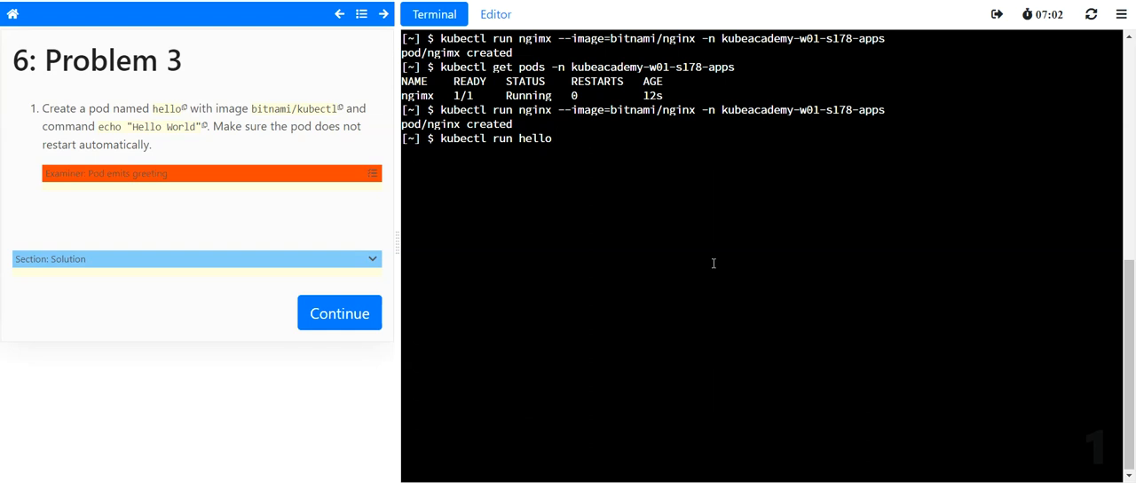
pyautogui.write('--image=')
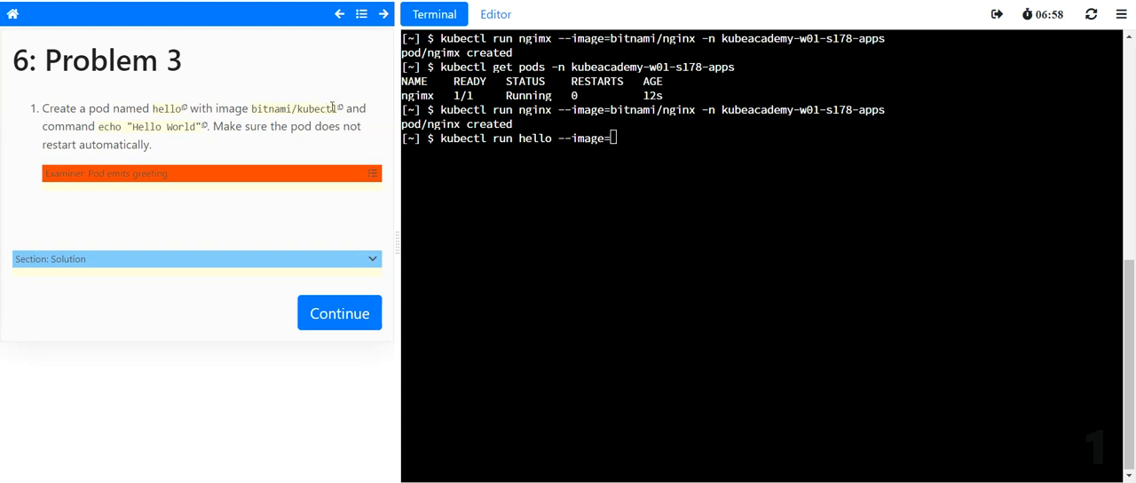
pyautogui.rightClick(621, 138)
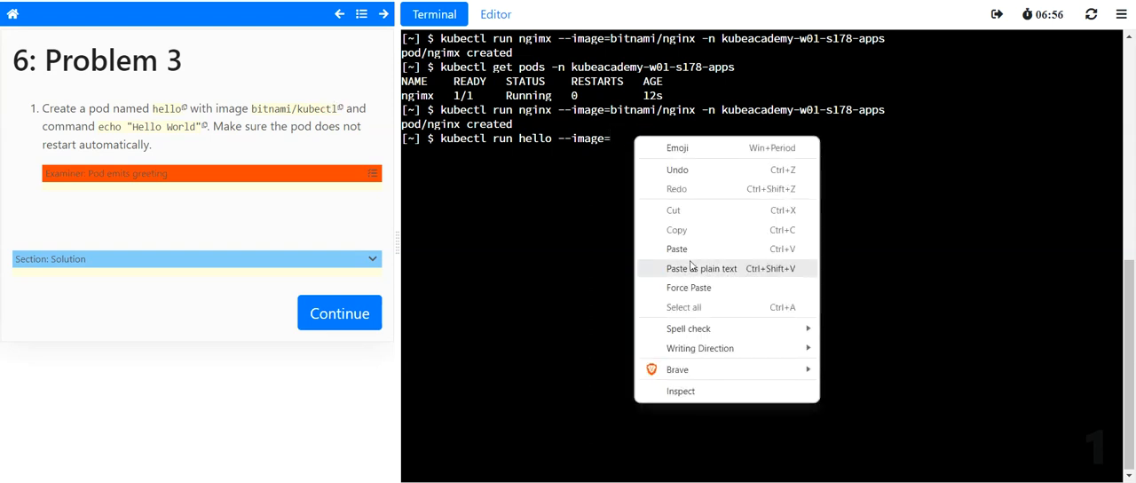
pyautogui.click(703, 268)
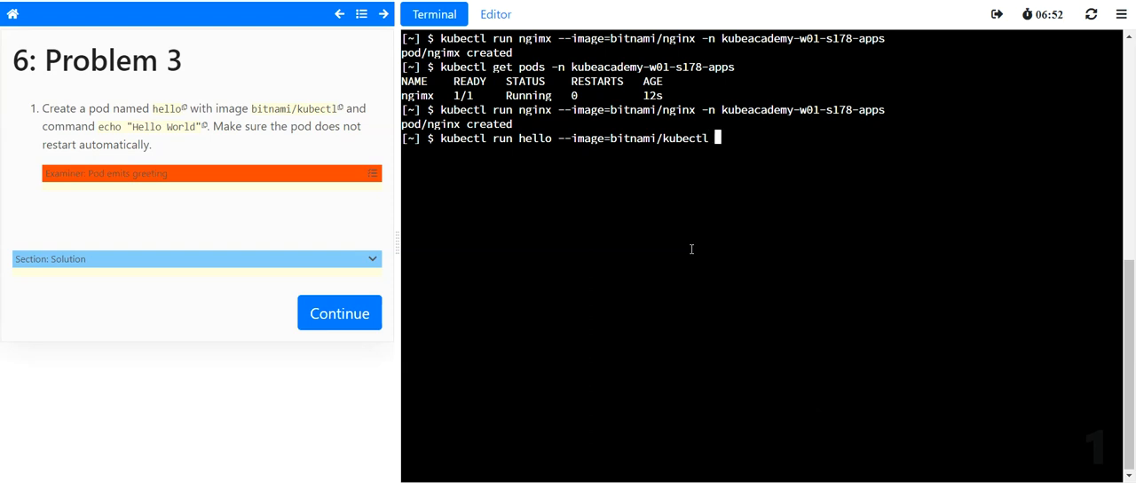
pyautogui.write('-- e')
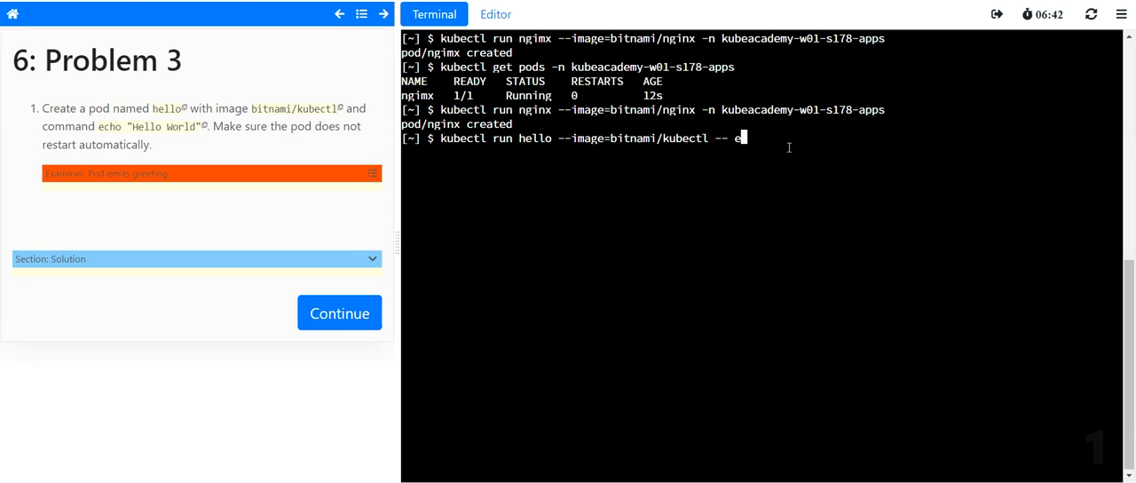
pyautogui.rightClick(740, 138)
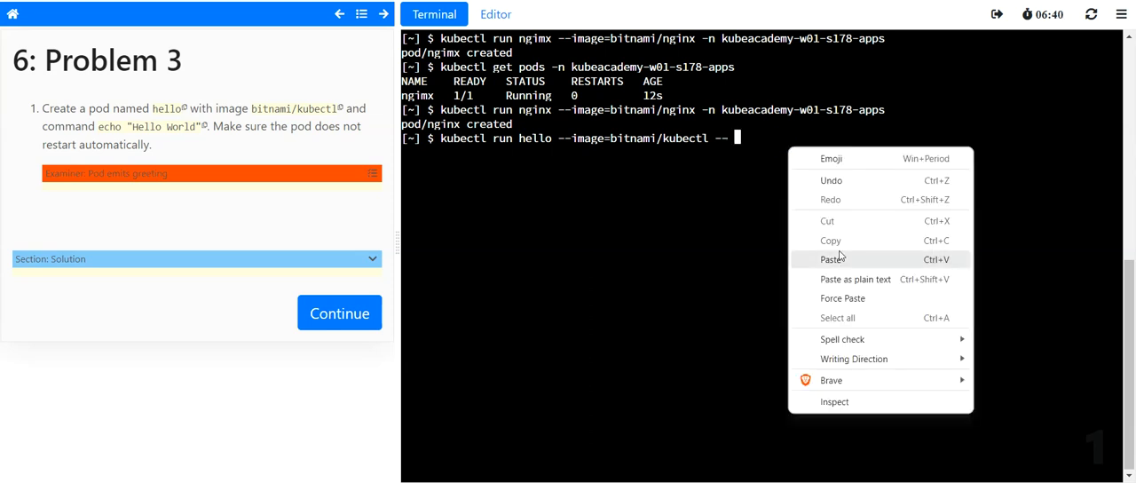
pyautogui.click(829, 260)
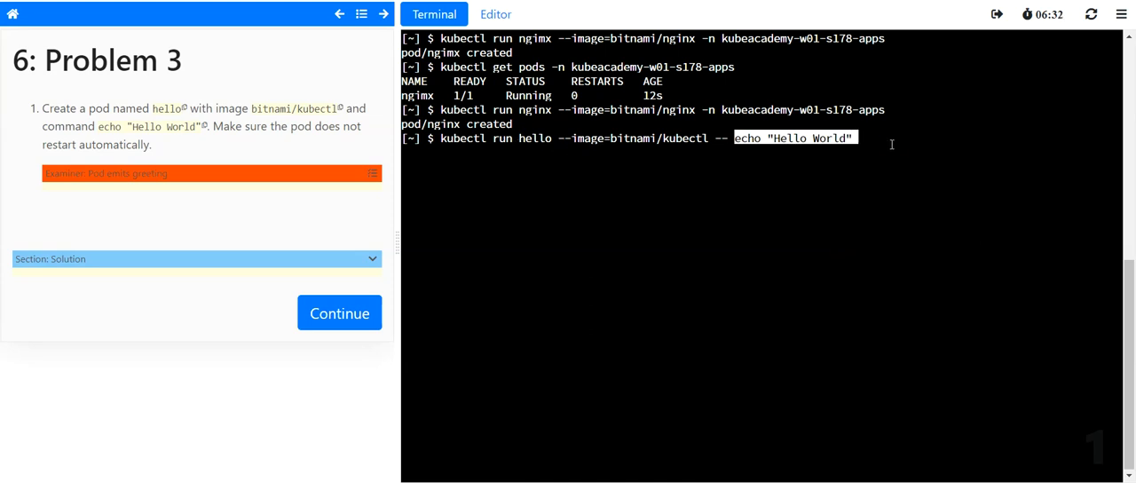
pyautogui.write('--')
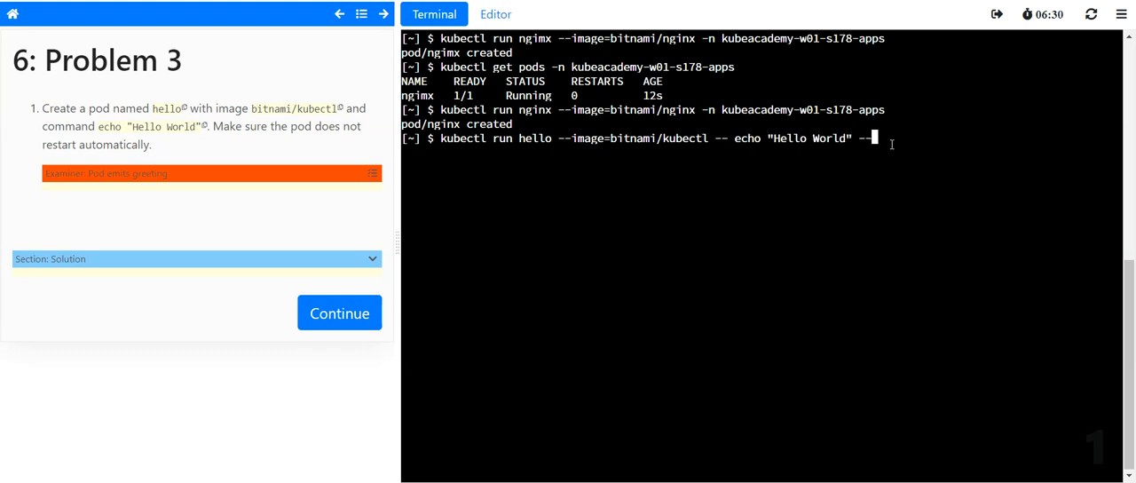
pyautogui.write('re')
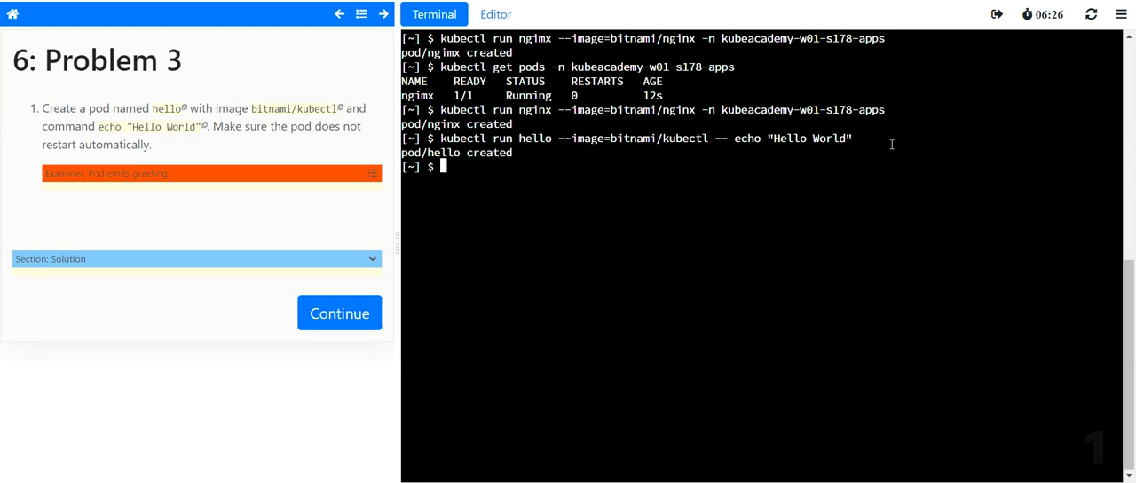
pyautogui.moveTo(220, 142)
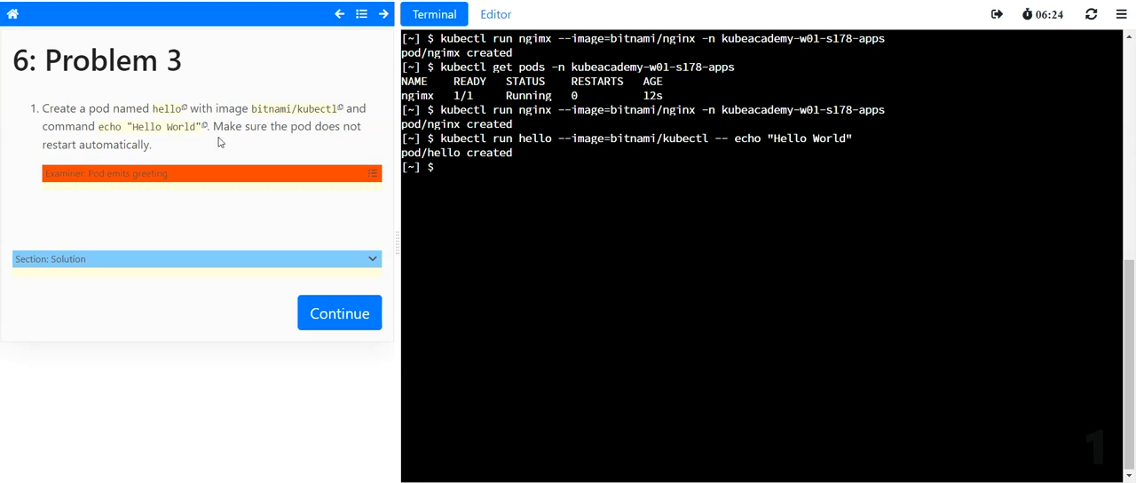
pyautogui.moveTo(42, 108); pyautogui.dragTo(206, 126)
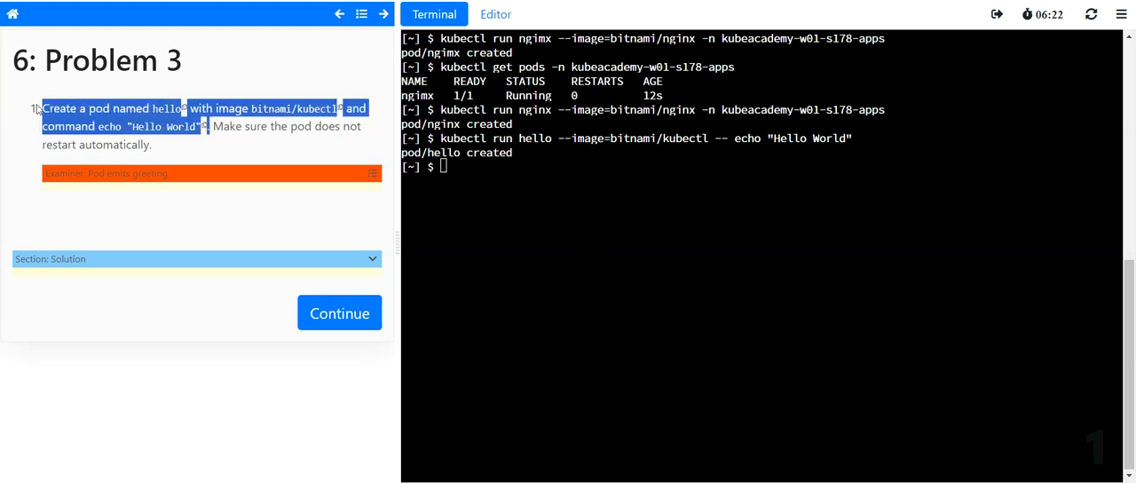
pyautogui.moveTo(374, 175)
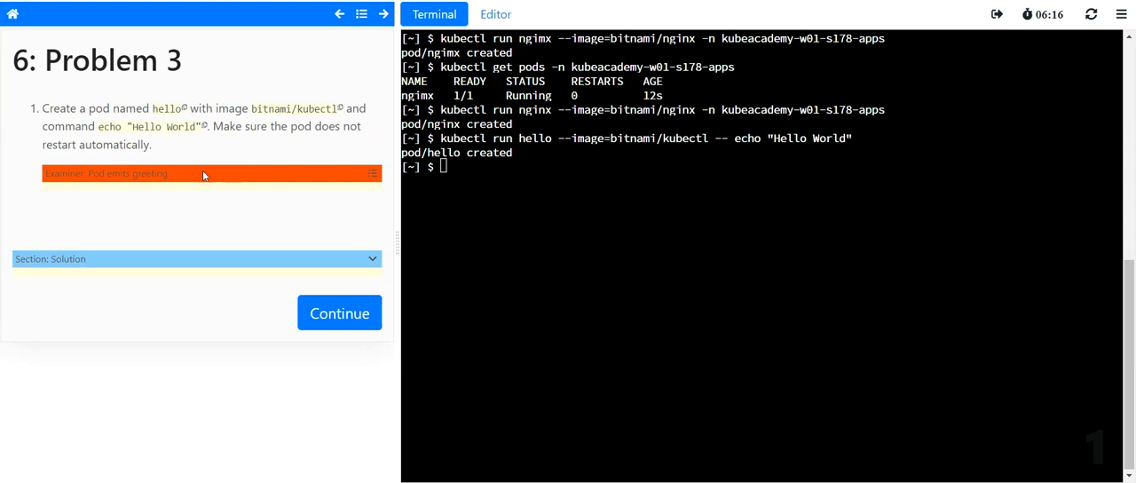
pyautogui.moveTo(369, 165)
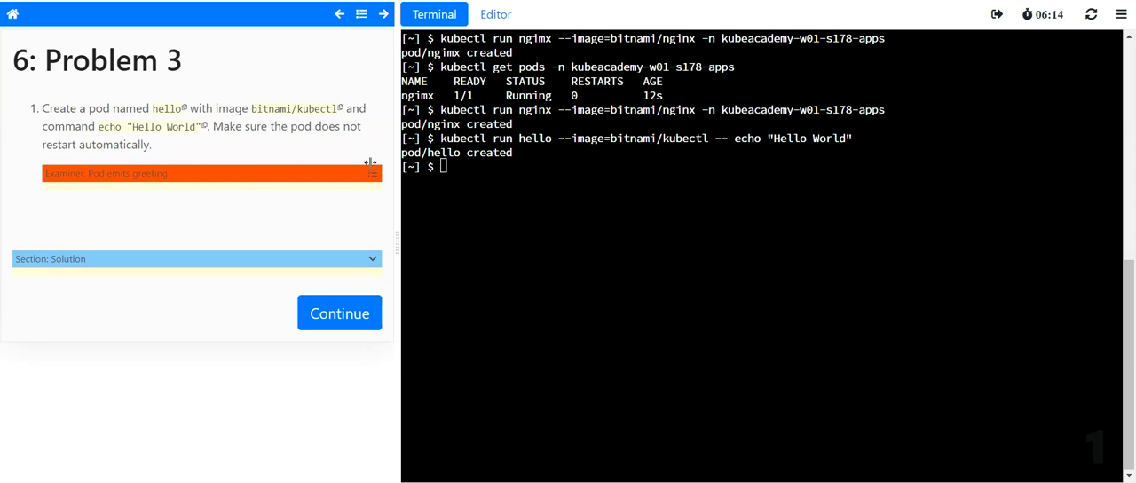
pyautogui.moveTo(454, 172)
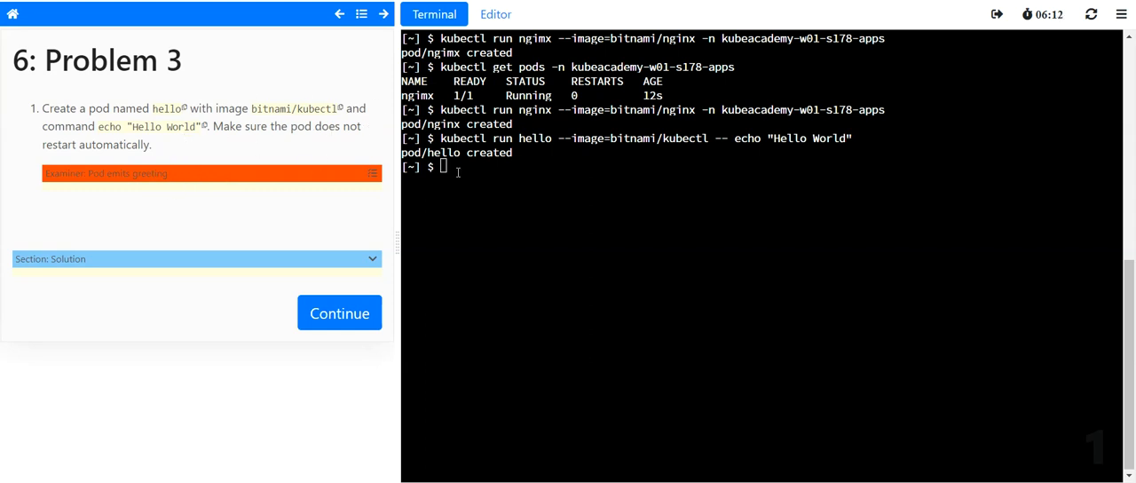
pyautogui.moveTo(331, 312)
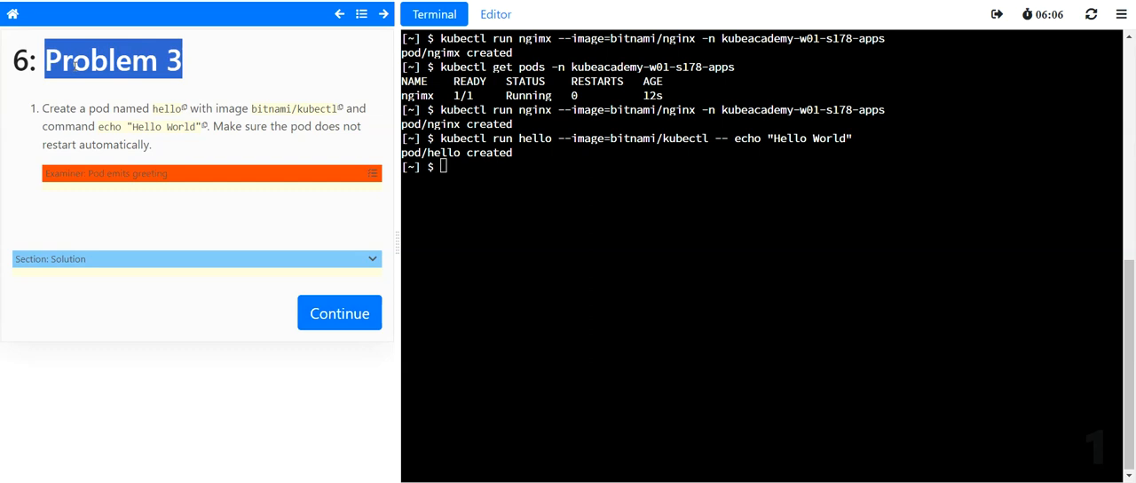
pyautogui.moveTo(205, 133)
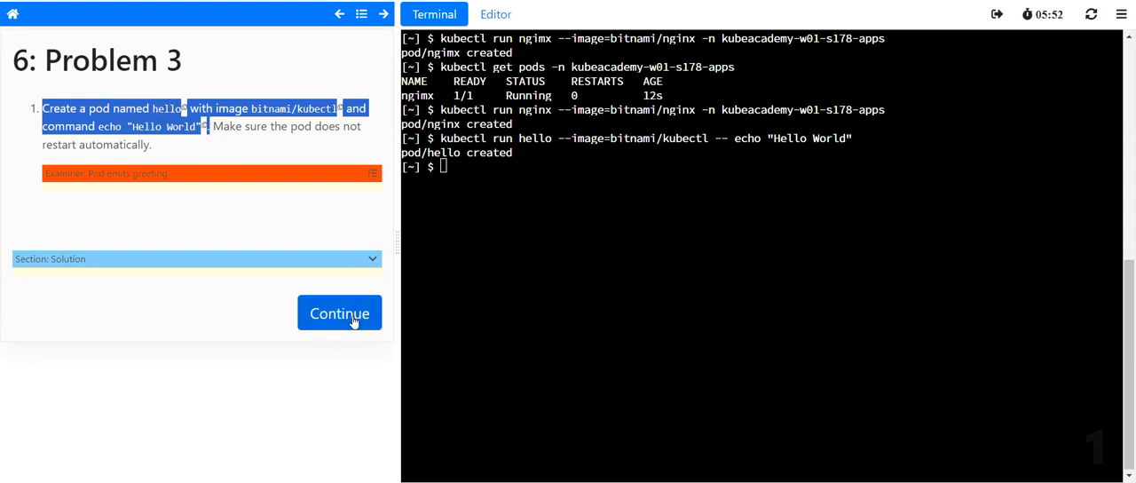
# - Advance to Problem 4, highlight the task text and run pwd
pyautogui.click(339, 312)
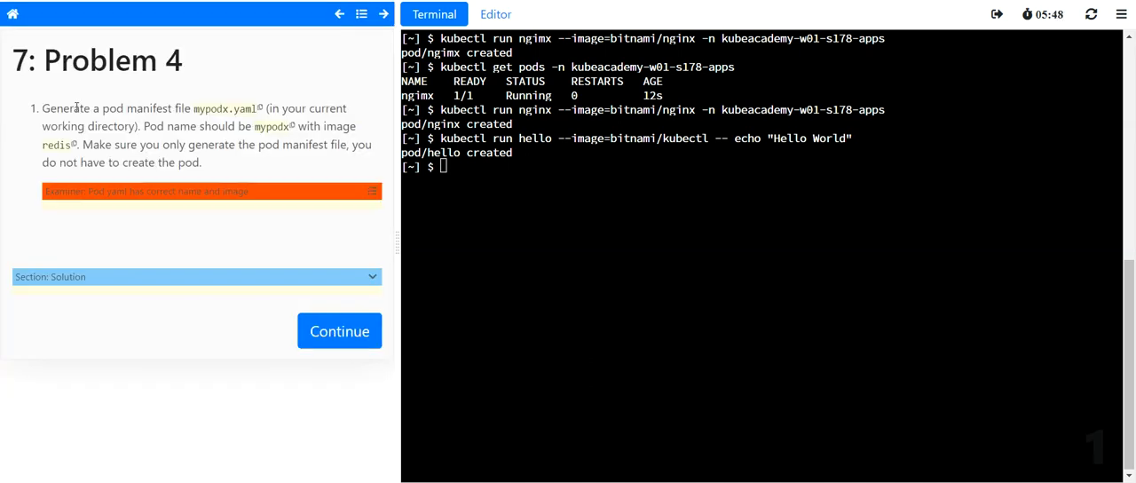
pyautogui.moveTo(73, 108); pyautogui.dragTo(190, 108)
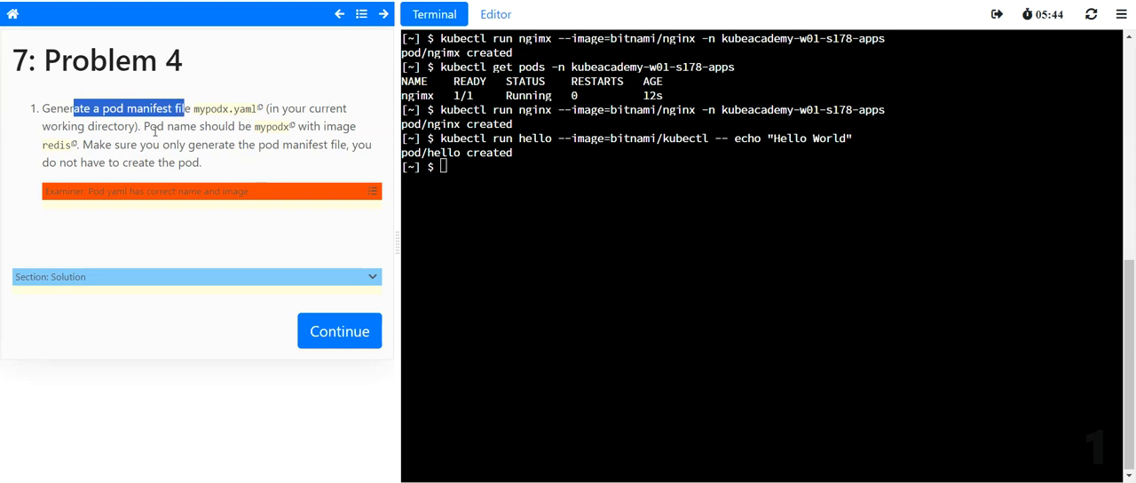
pyautogui.write('pwd')
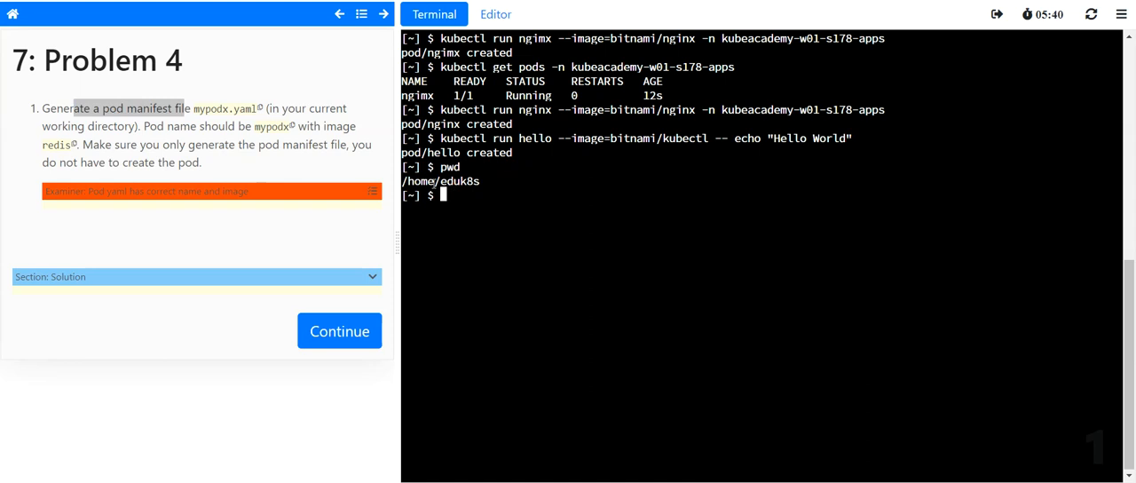
pyautogui.click(475, 199)
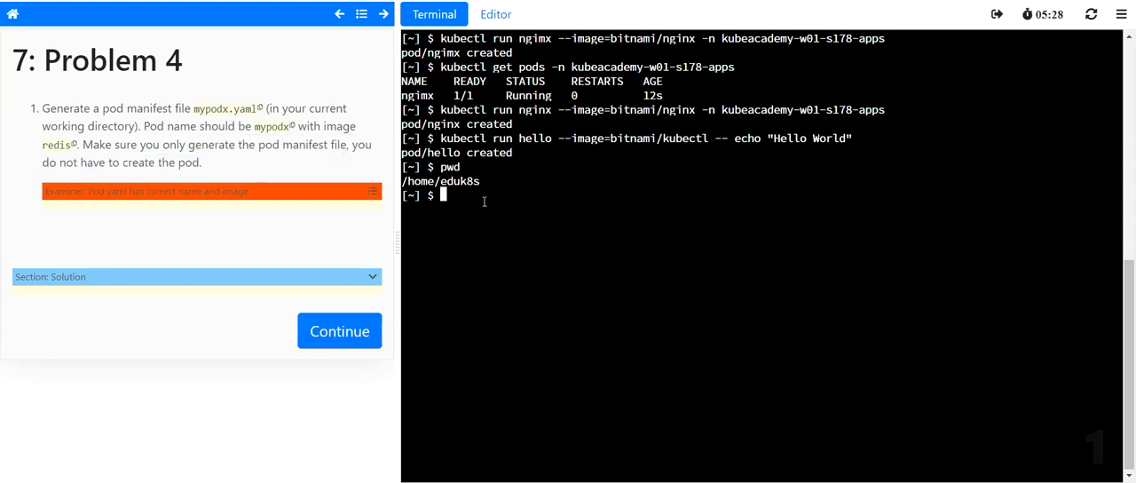
# - Build a kubectl run command for pod mypodx with image redis
pyautogui.write('k')
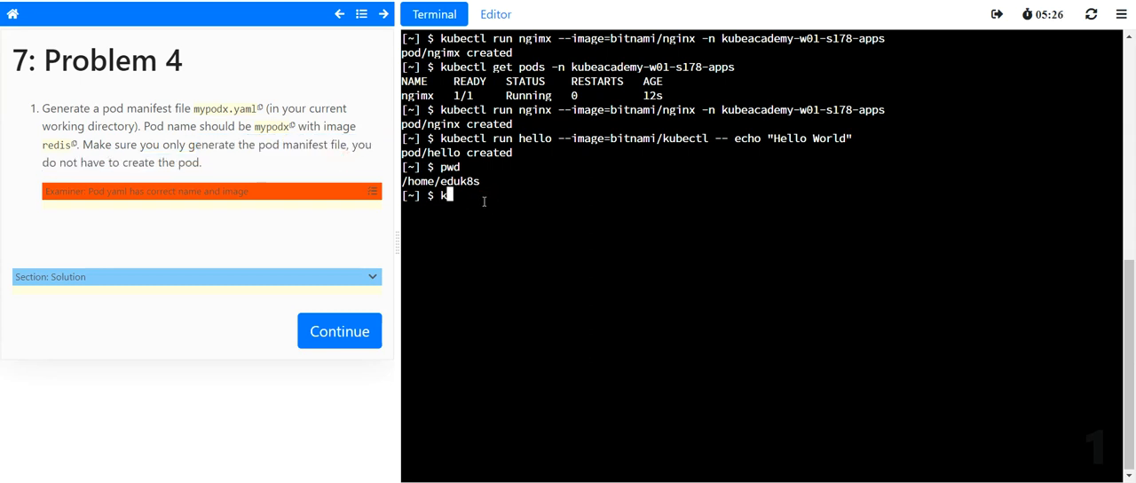
pyautogui.write('ubectl')
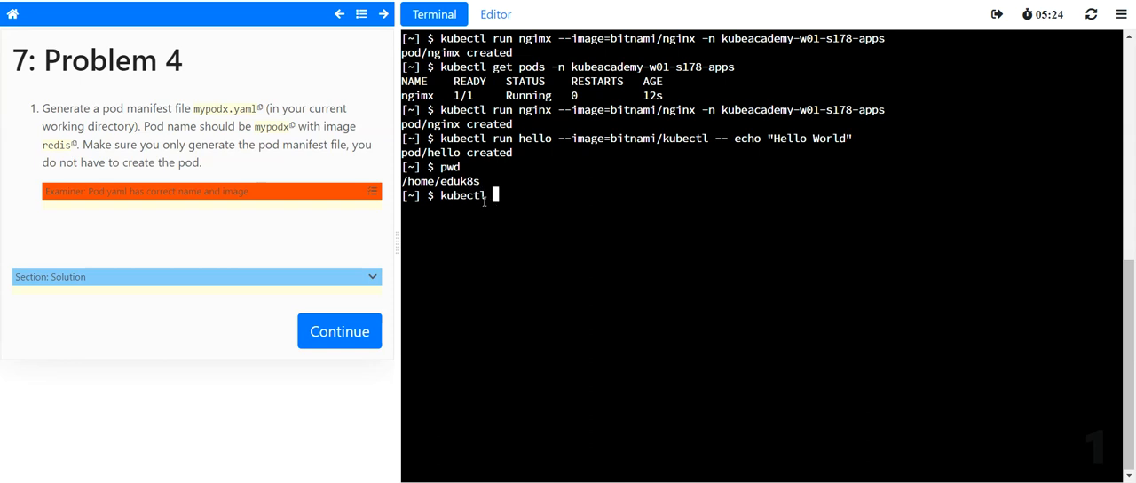
pyautogui.write('run')
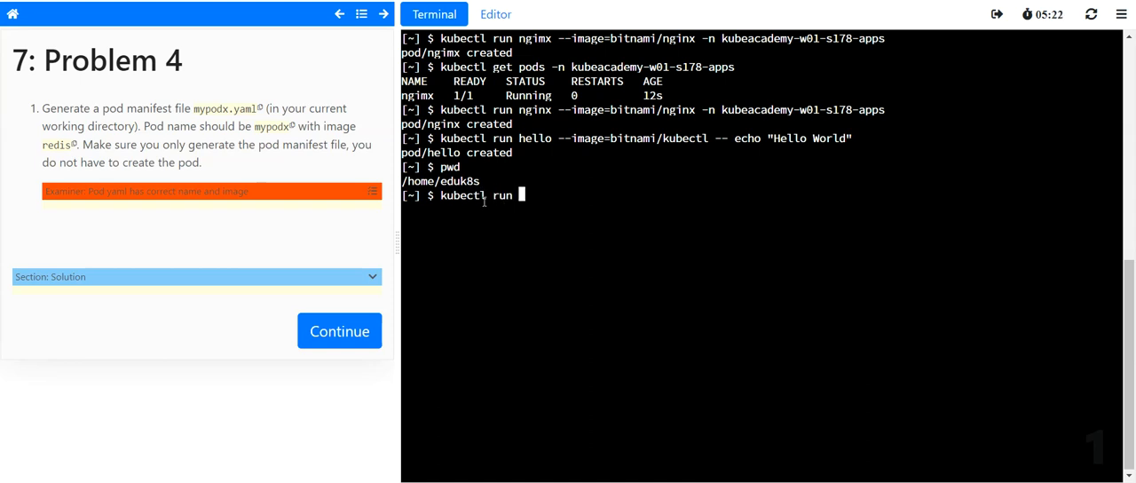
pyautogui.write('hello')
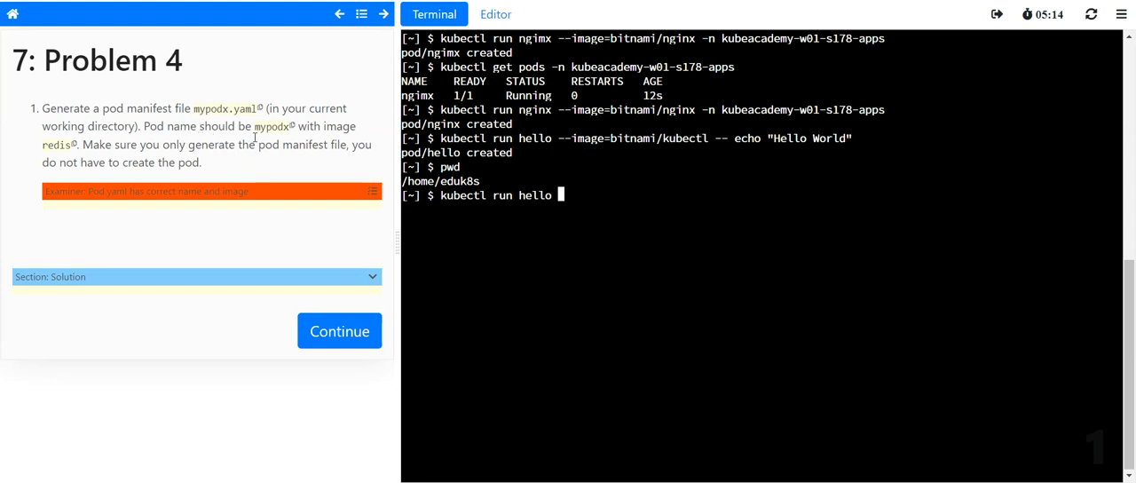
pyautogui.moveTo(595, 202)
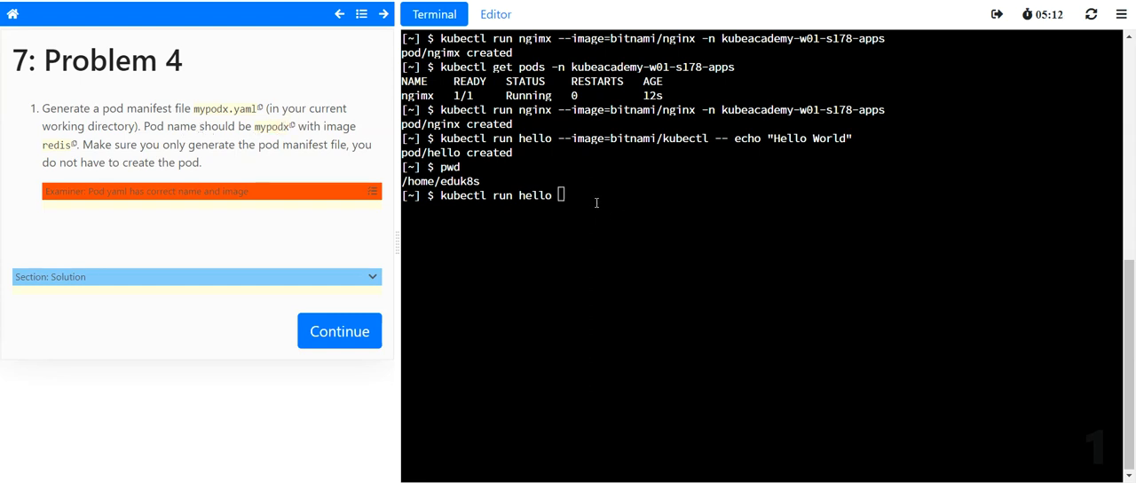
pyautogui.write(']')
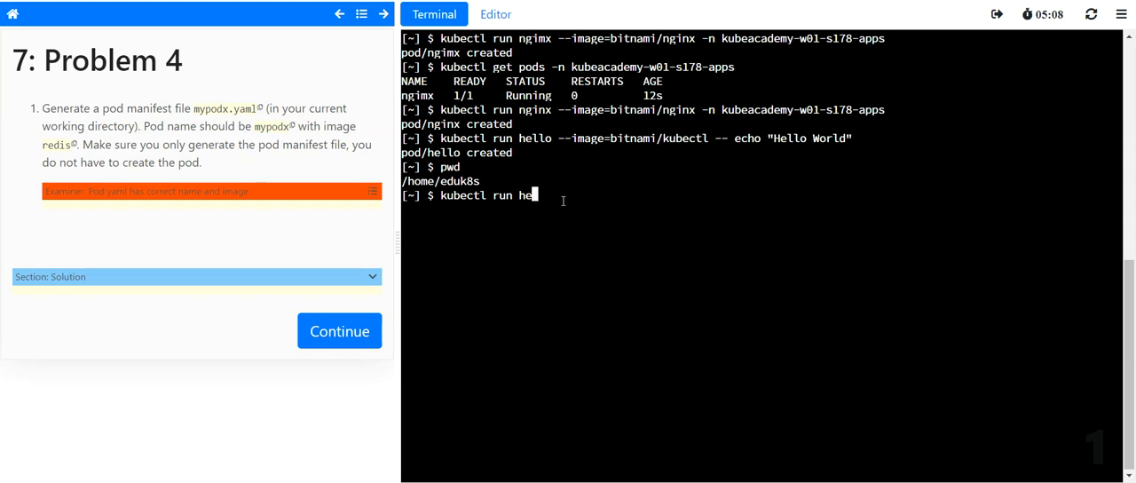
pyautogui.rightClick(533, 195)
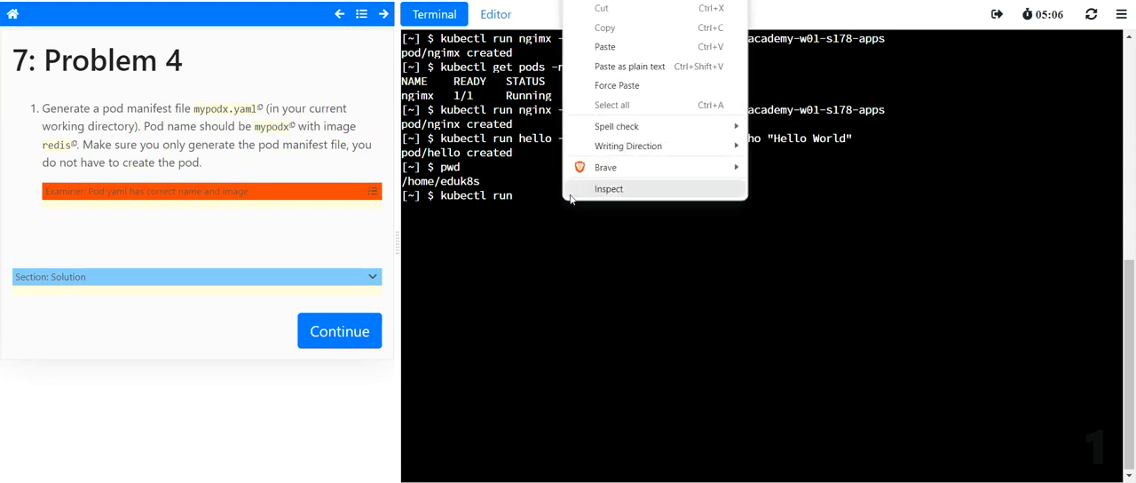
pyautogui.write('mypodx')
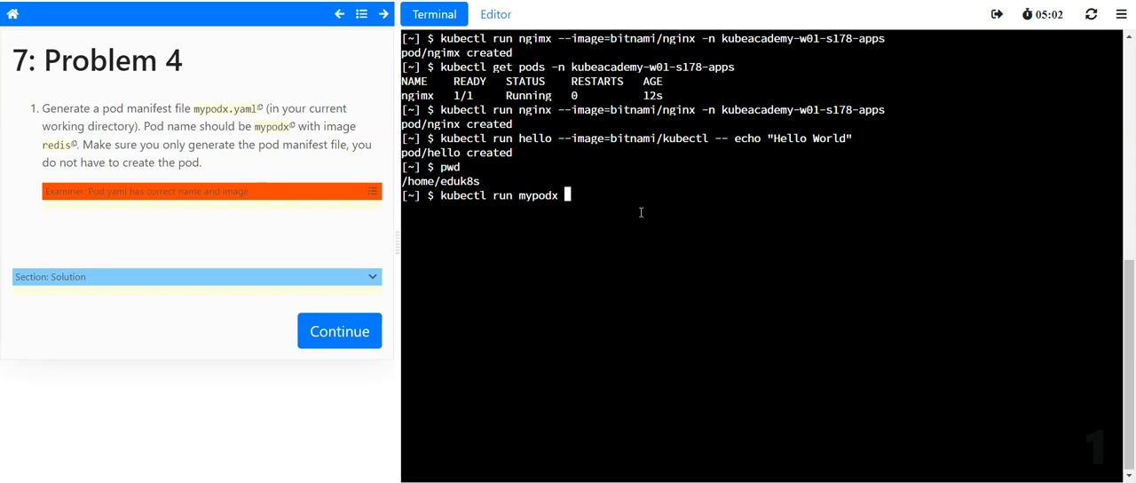
pyautogui.write('--ima')
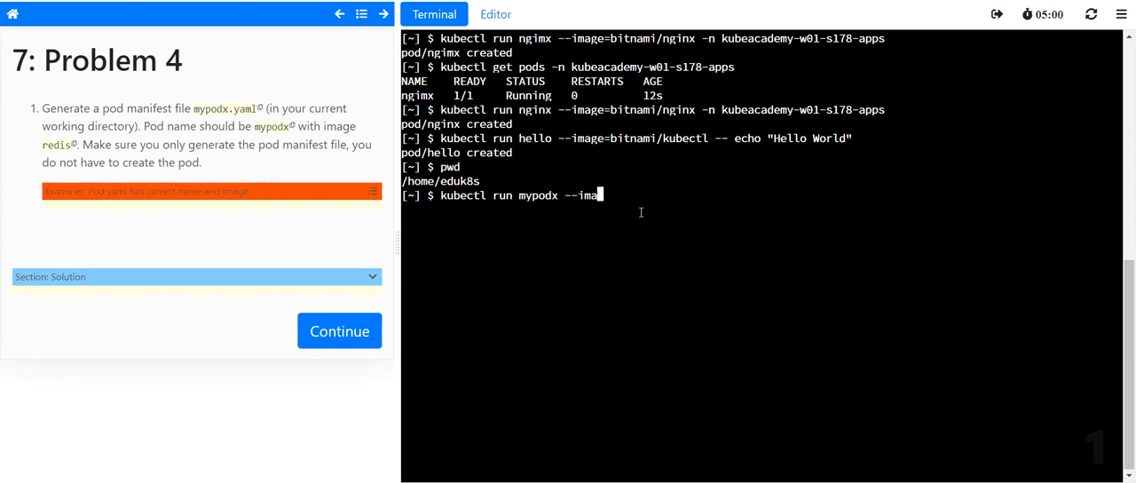
pyautogui.write('ge=redis')
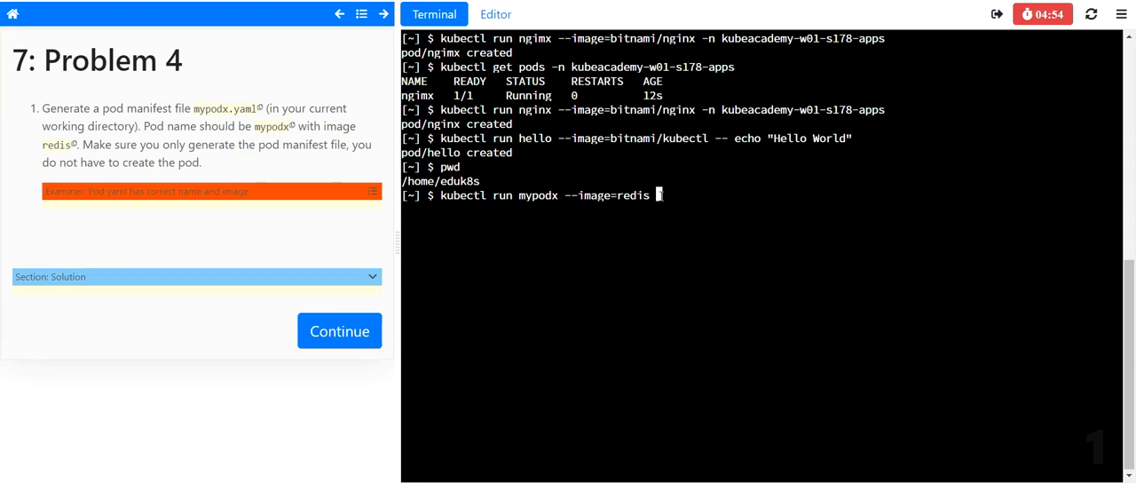
# - Add --dry-run=client -o yaml output to mypodx.yaml and verify the Problem 4 check
pyautogui.doubleClick(150, 108)
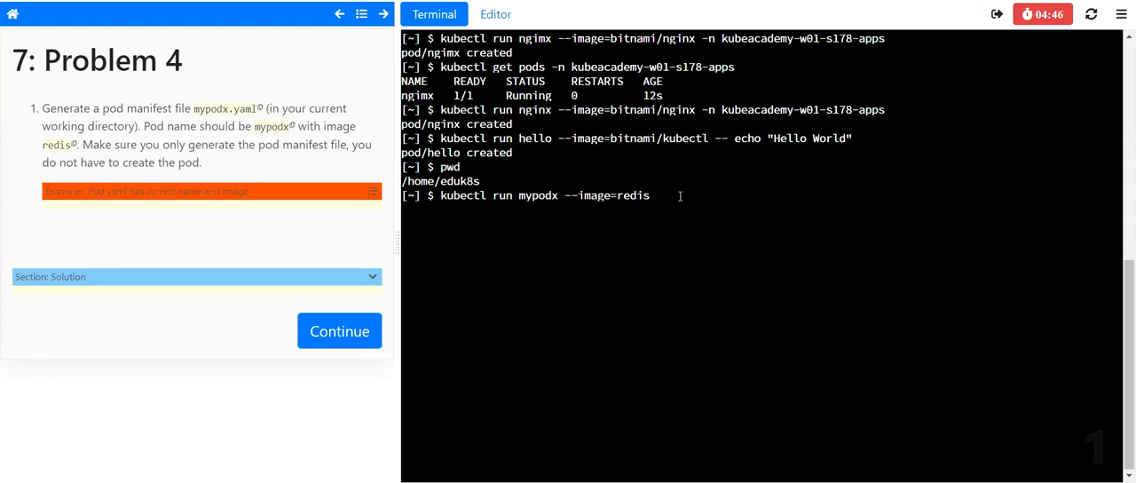
pyautogui.write('--dry-run=clie')
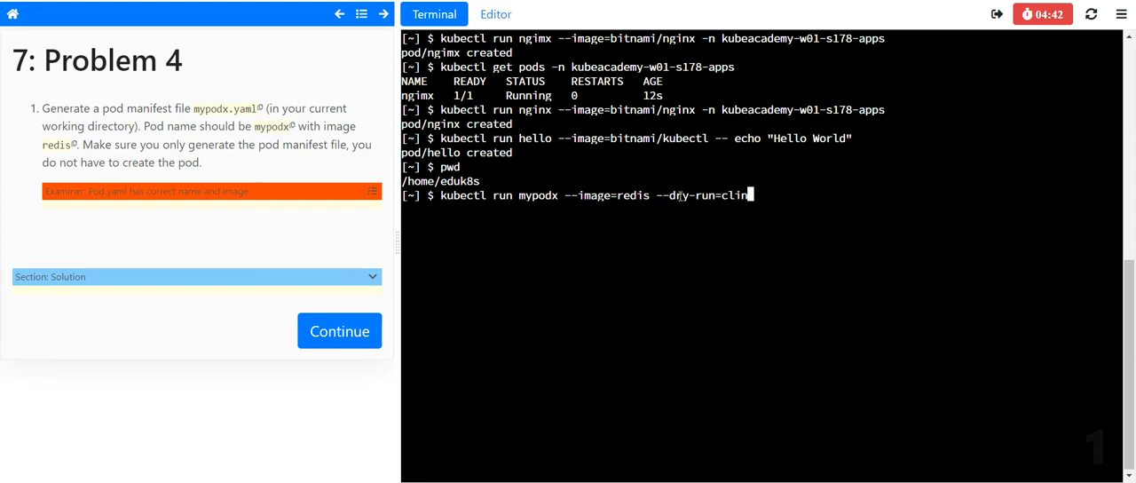
pyautogui.write('t')
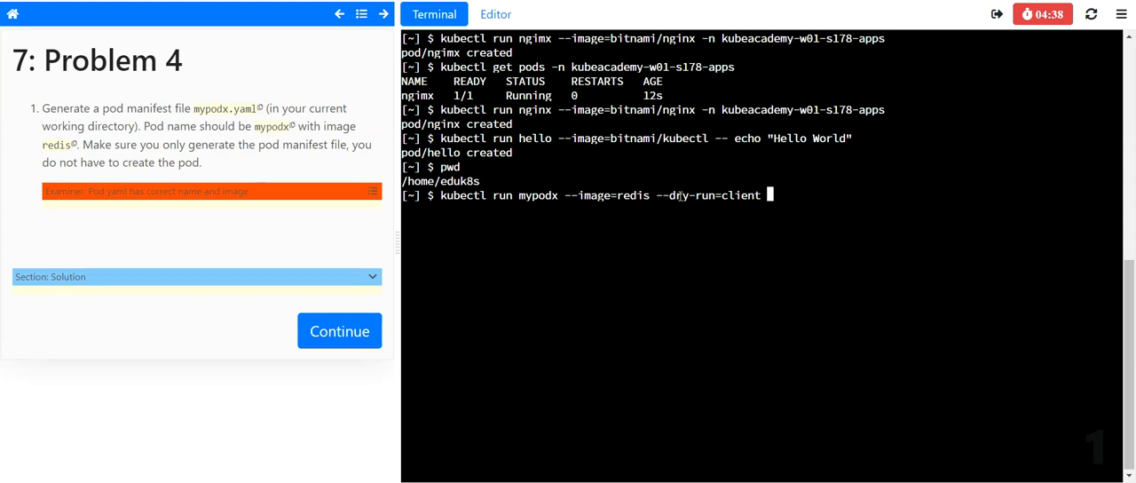
pyautogui.write('-o yaml >')
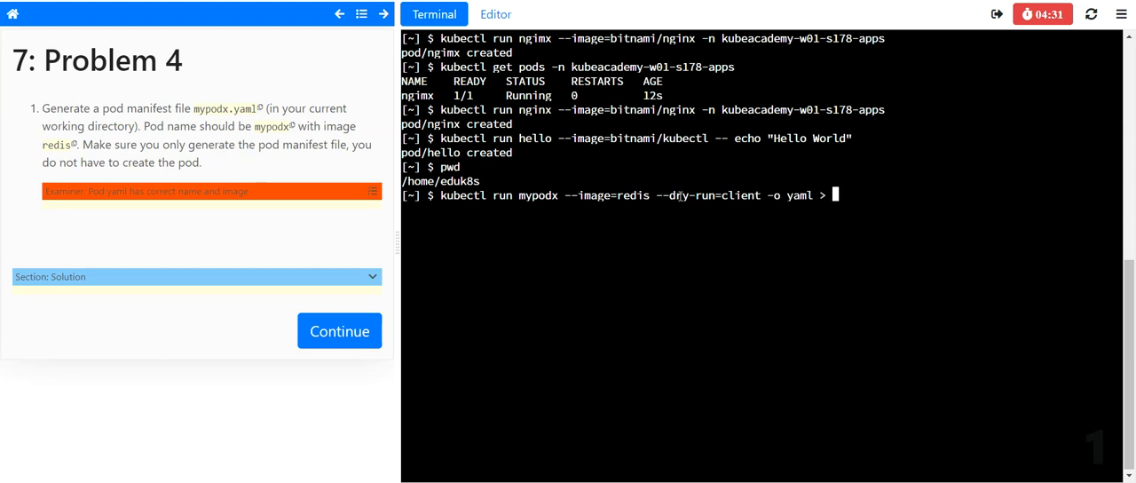
pyautogui.rightClick(836, 194)
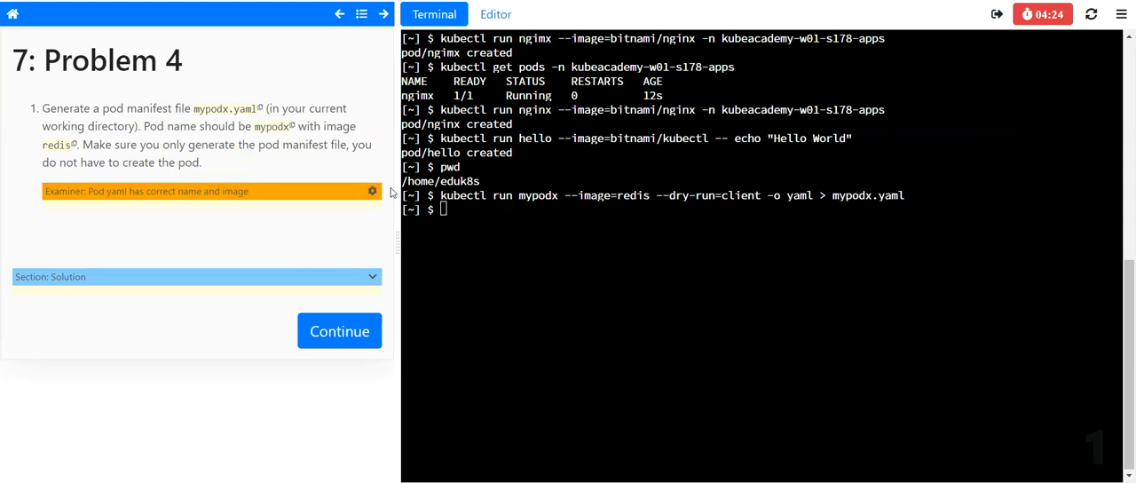
pyautogui.click(371, 191)
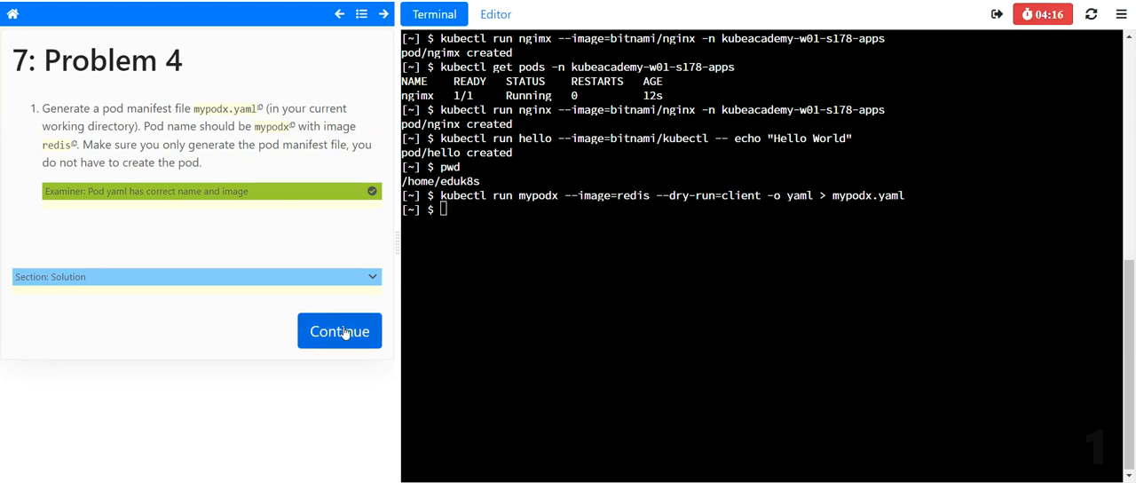
# - Continue to solution validation and run the check-core-concepts script
pyautogui.click(339, 330)
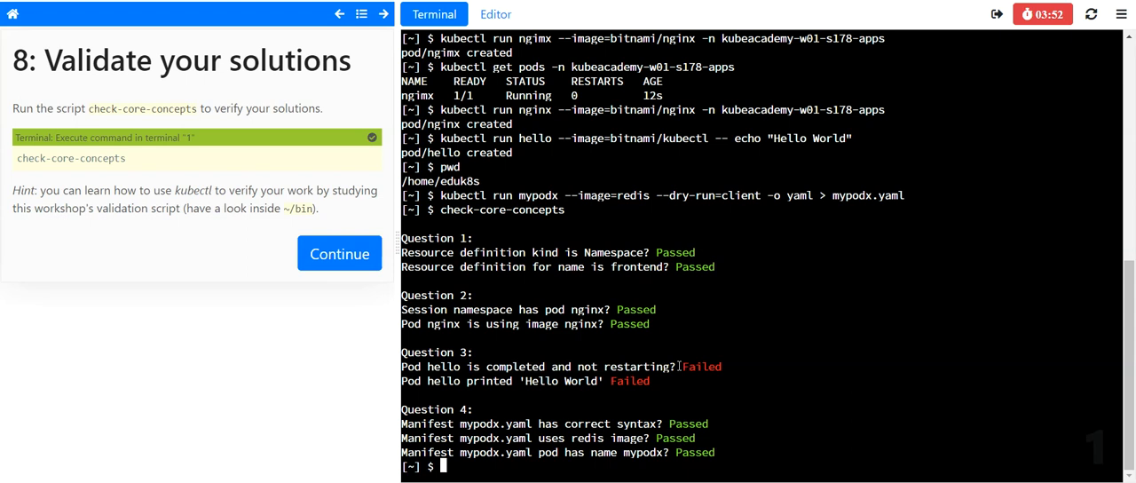
pyautogui.doubleClick(702, 366)
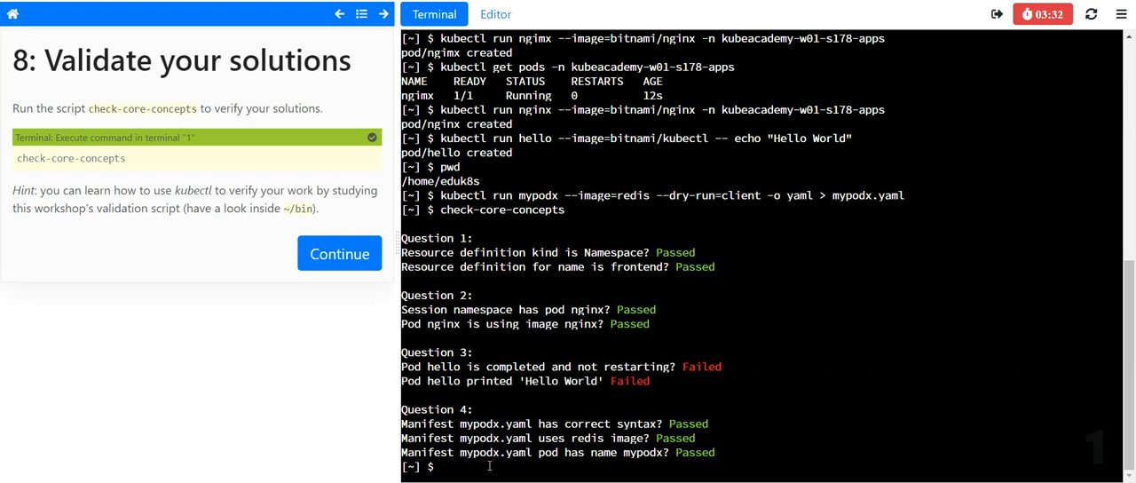
# - Retype the hello pod run command with bitnami/kubectl while revisiting Problem 3
pyautogui.write('kubectl')
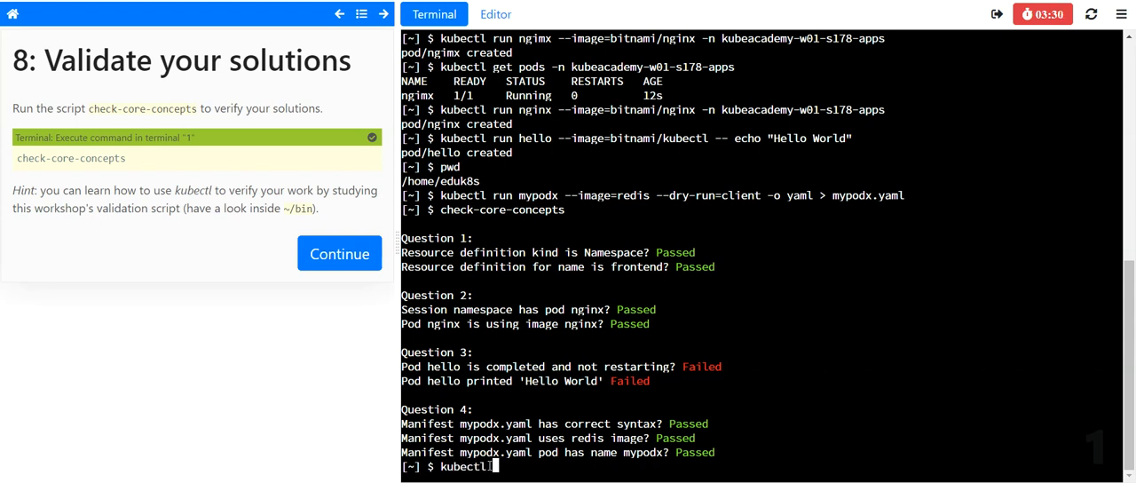
pyautogui.write('run hello')
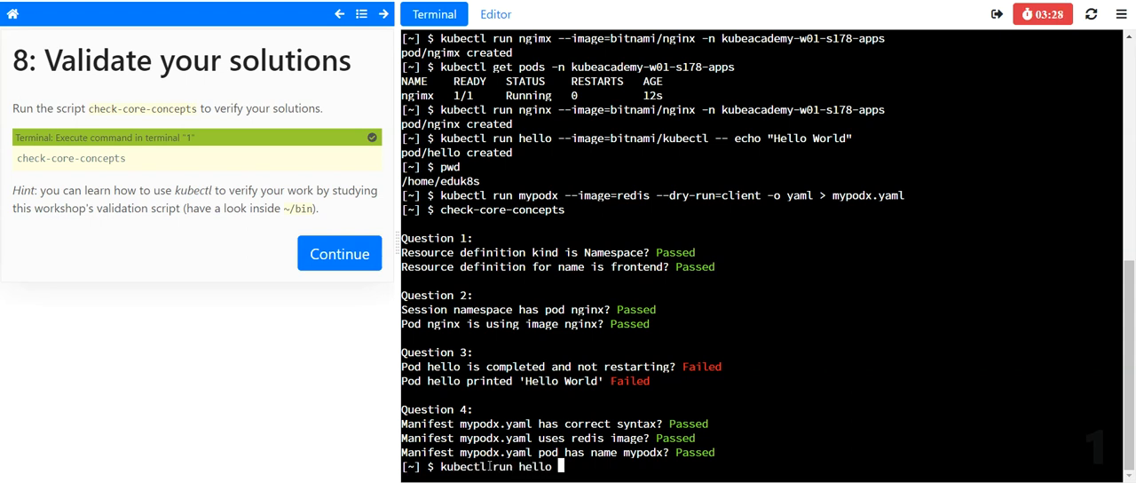
pyautogui.write('--image=')
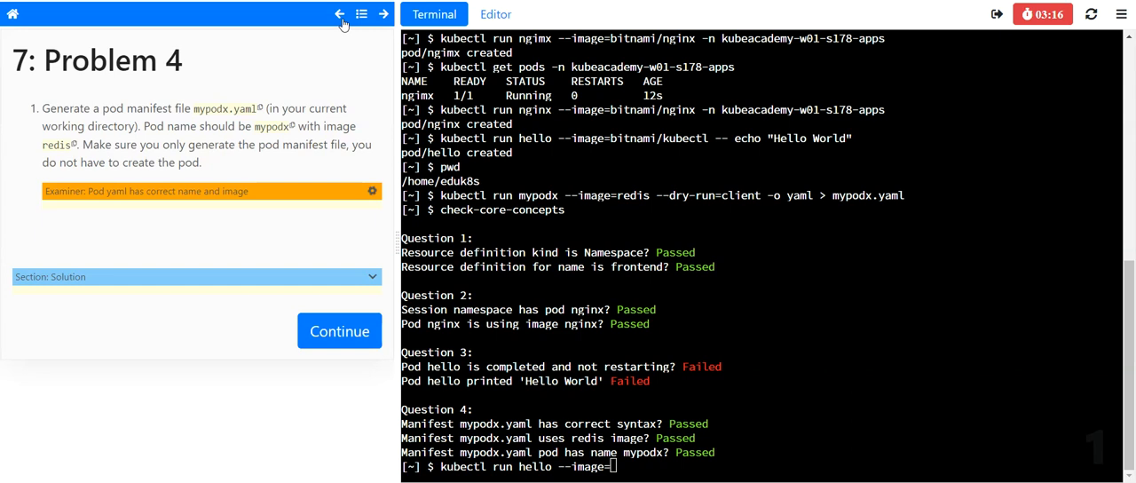
pyautogui.click(337, 16)
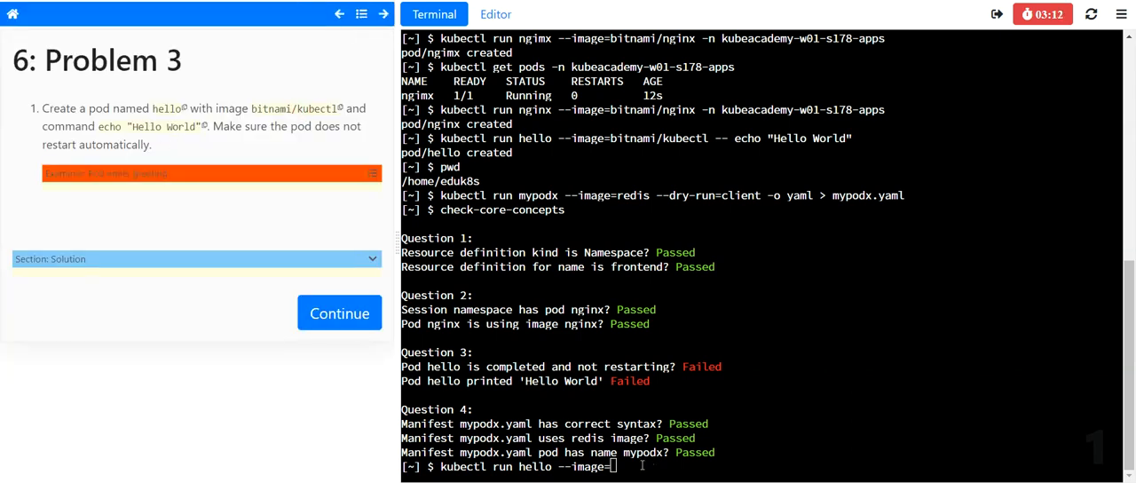
pyautogui.write('bitnami/kubectl')
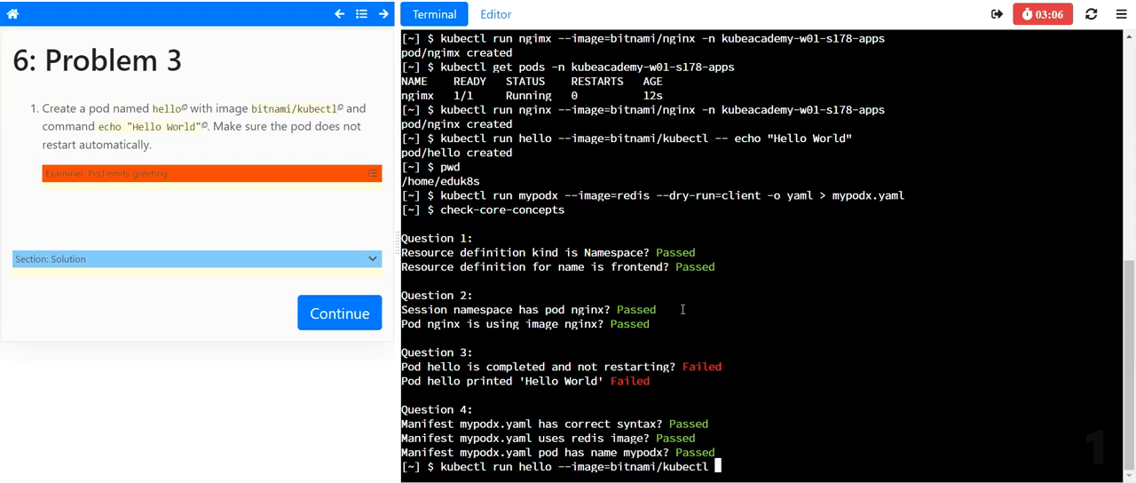
pyautogui.write('--command')
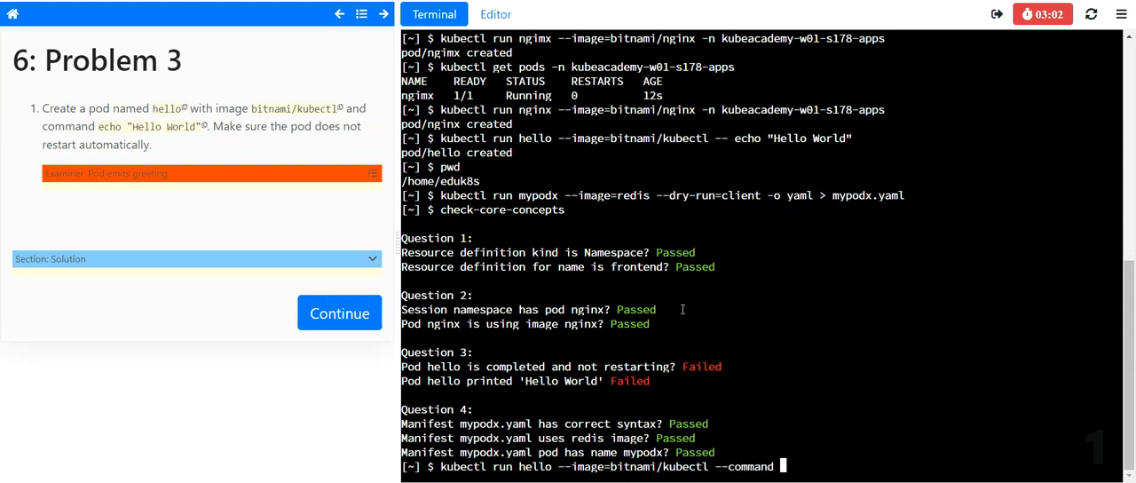
pyautogui.write('-- e')
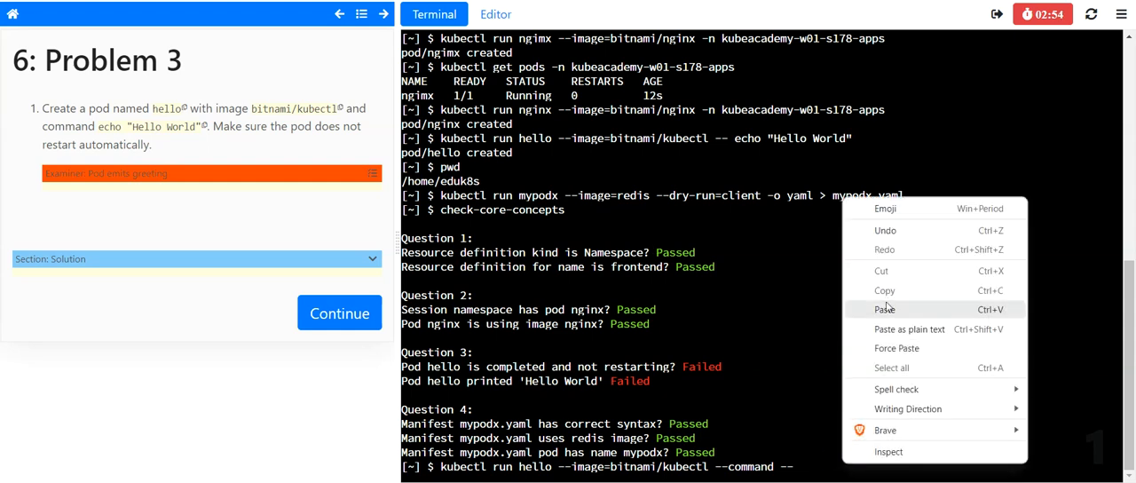
pyautogui.click(885, 309)
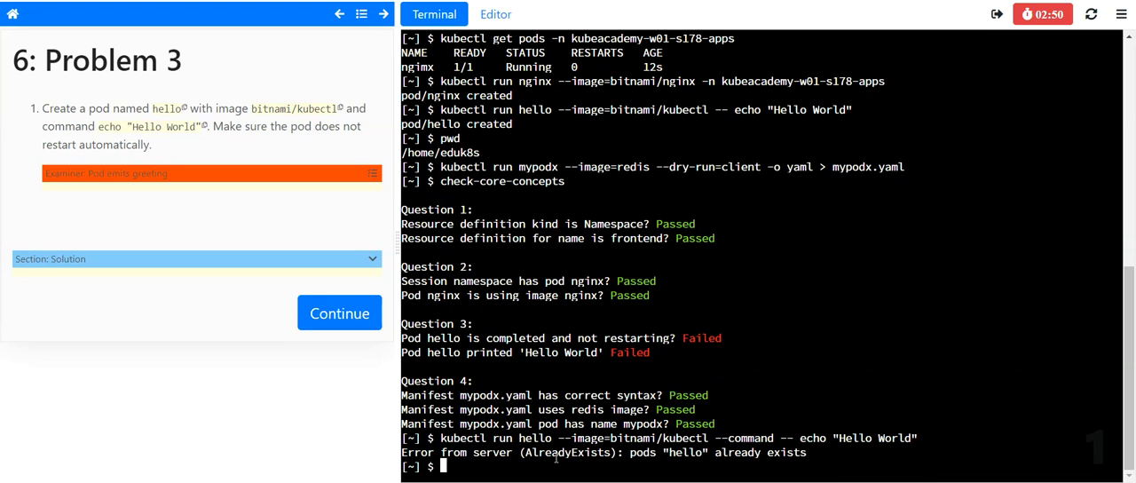
# - Delete pod hello and recreate it with --command -- echo "Hello World"
pyautogui.write('kubectl')
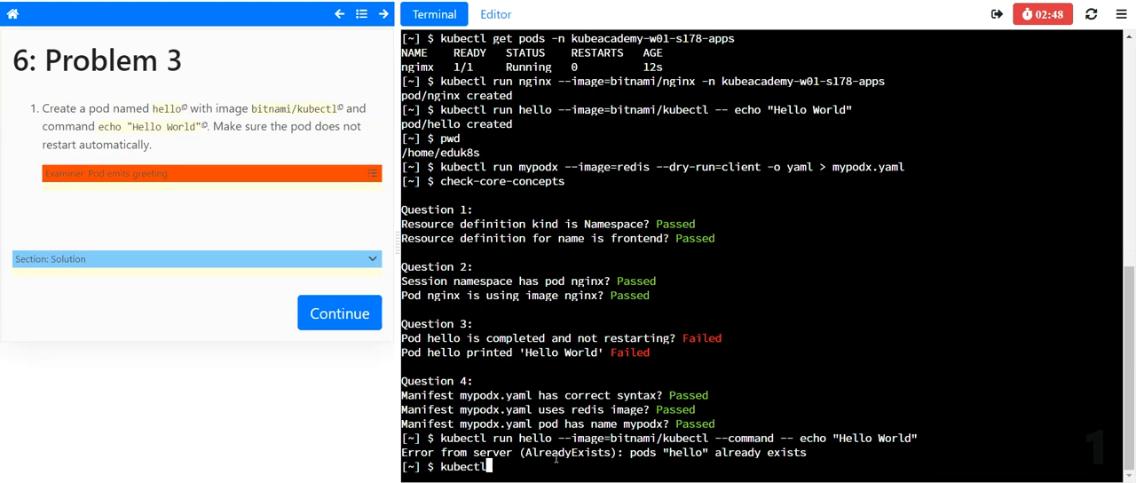
pyautogui.write('delete pod')
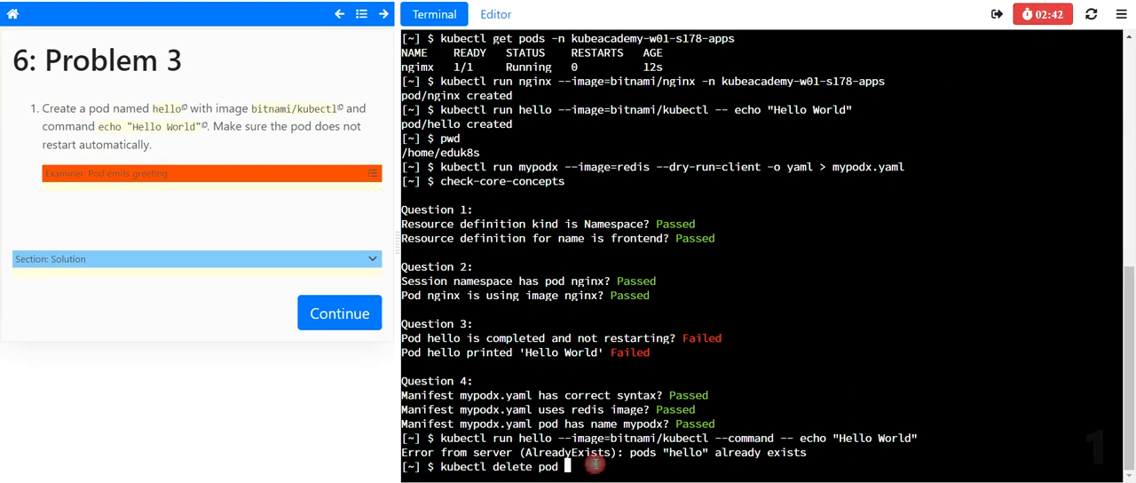
pyautogui.write('helloo')
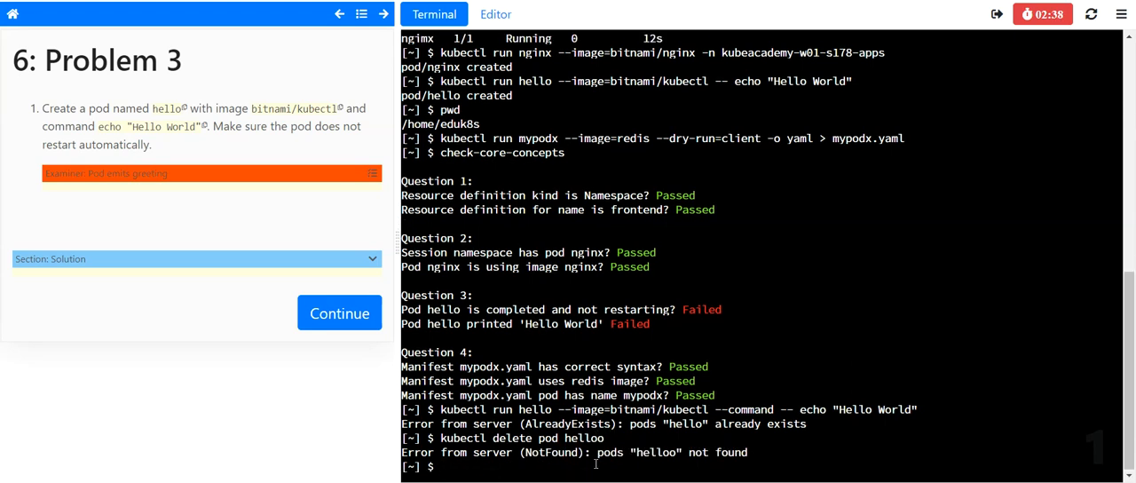
pyautogui.write('kubectl delete pod helloo')
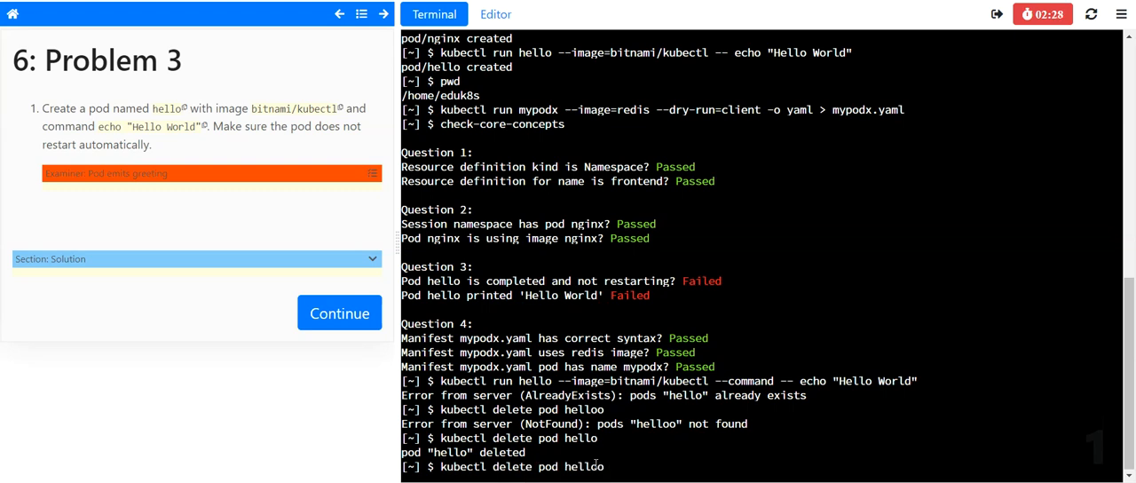
pyautogui.write('kubectl run hello --image=bitnami/kubectl --command -- echo "Hello World"')
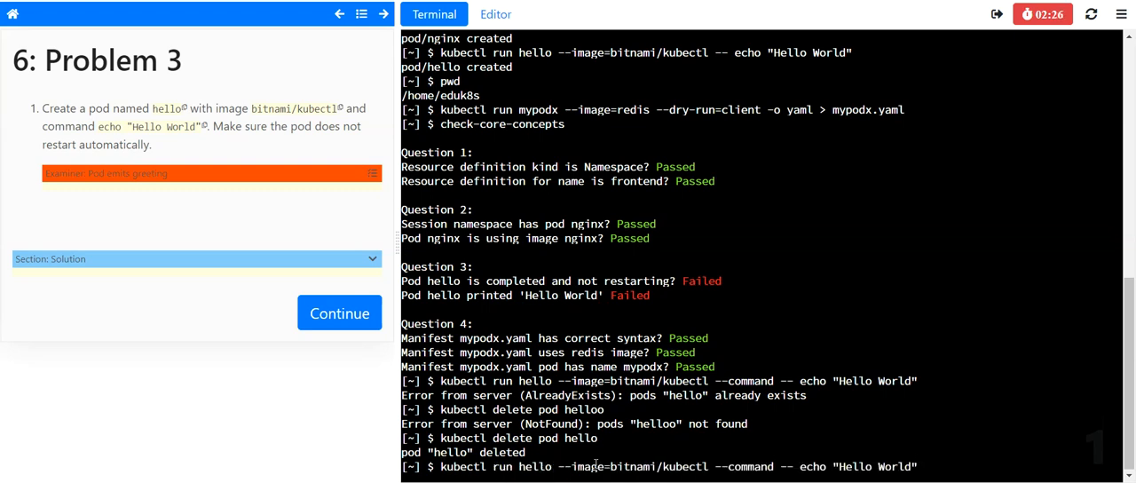
pyautogui.press('Return')
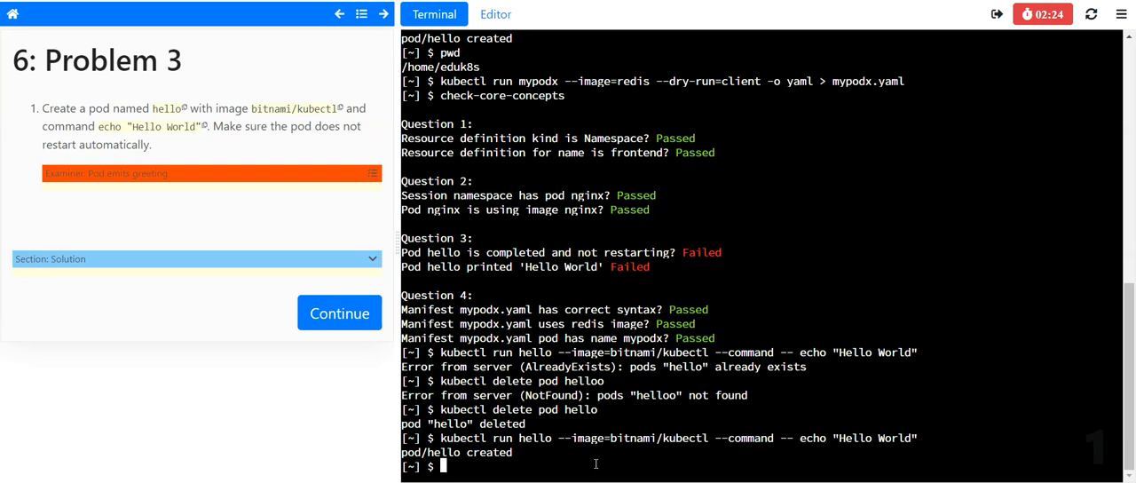
# - Delete the hello pod and review check-core-concepts results: 'Hello World' passes, not-restarting still fails
pyautogui.write('kubectl delete pod hello')
pyautogui.write('check-core-concepts')
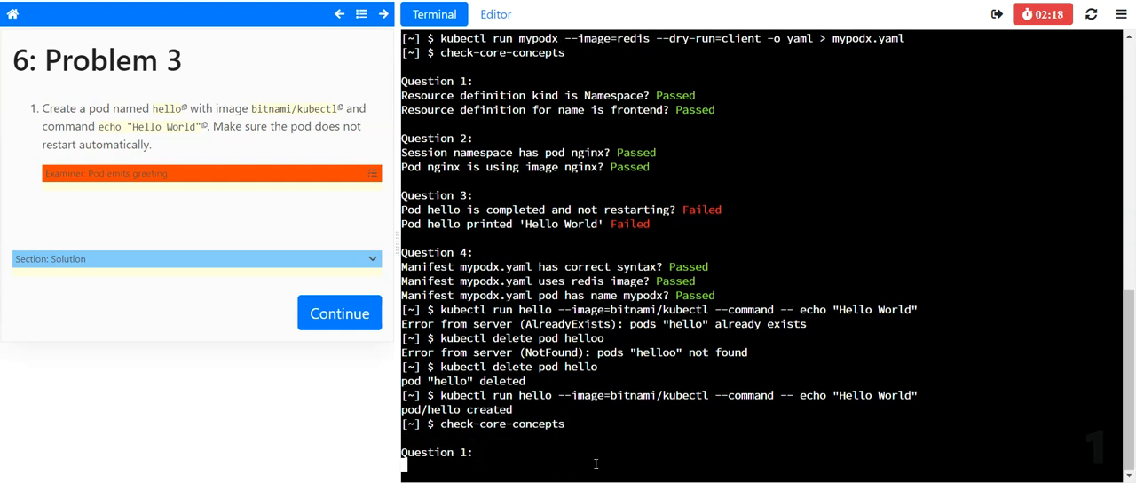
pyautogui.scroll(-3)
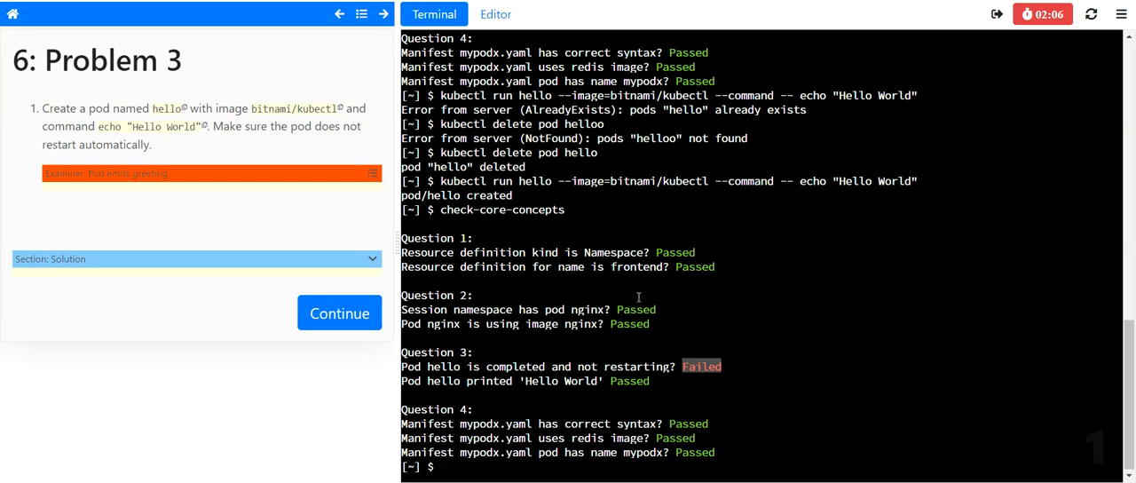
pyautogui.moveTo(543, 340)
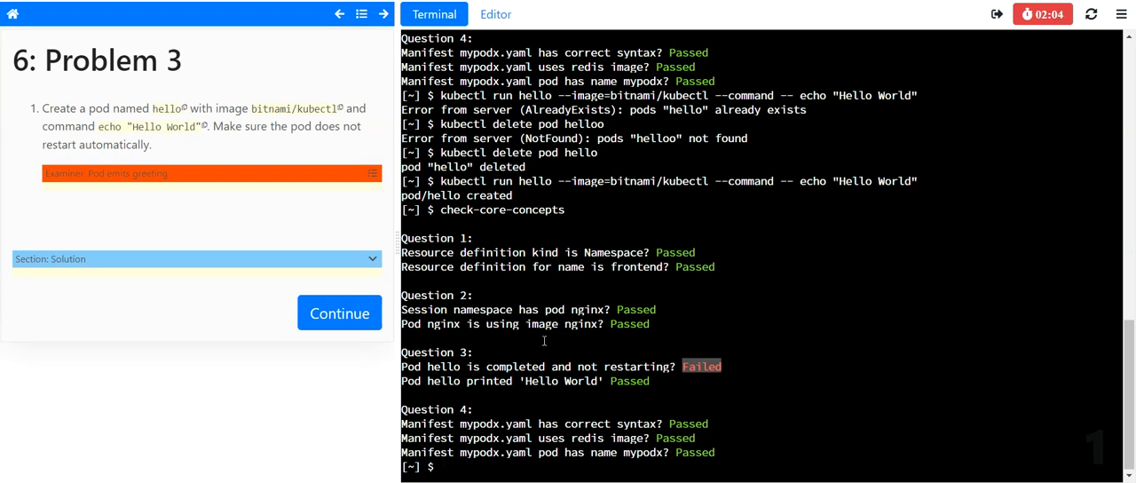
pyautogui.moveTo(71, 126); pyautogui.dragTo(151, 145)
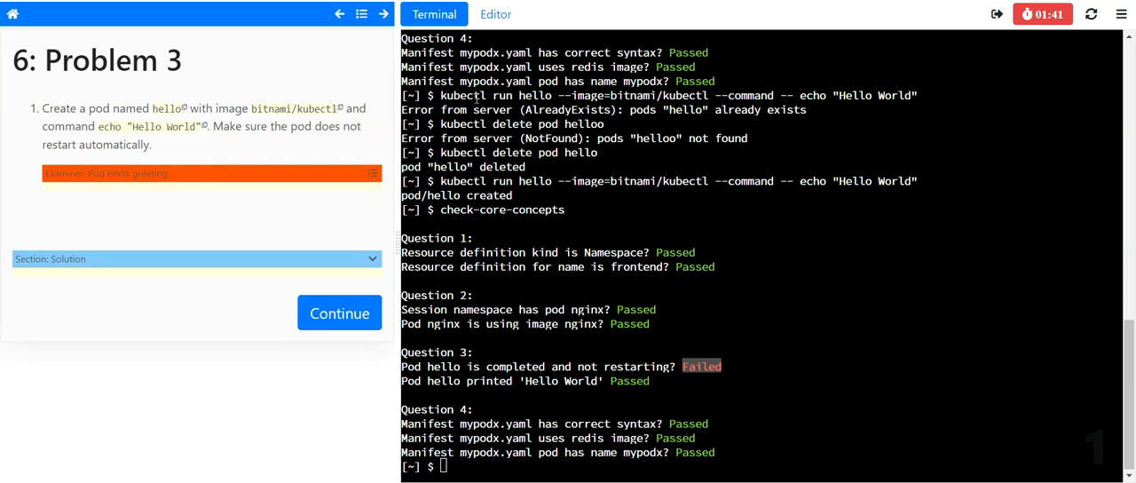
pyautogui.moveTo(854, 216)
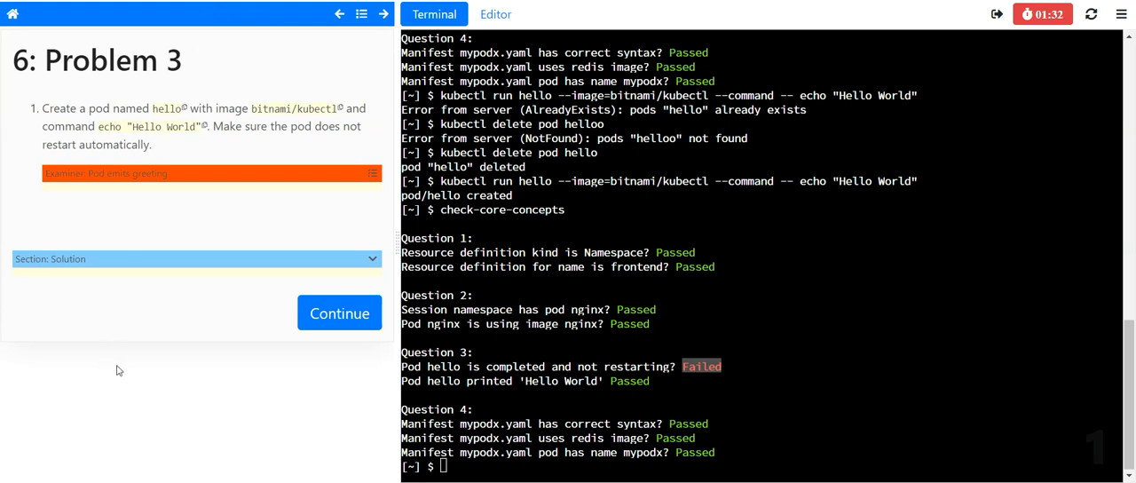
pyautogui.moveTo(159, 364)
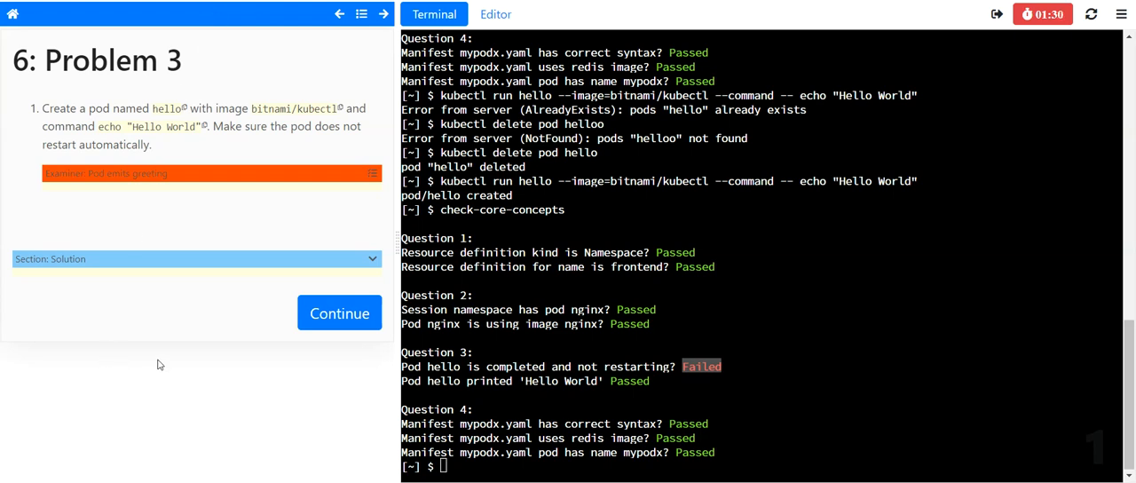
pyautogui.moveTo(150, 378)
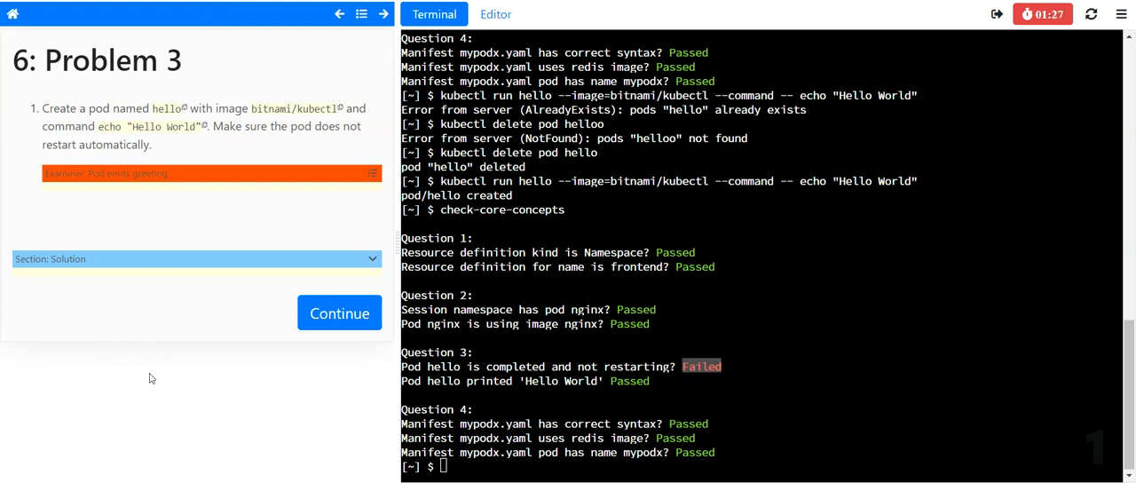
pyautogui.moveTo(216, 98)
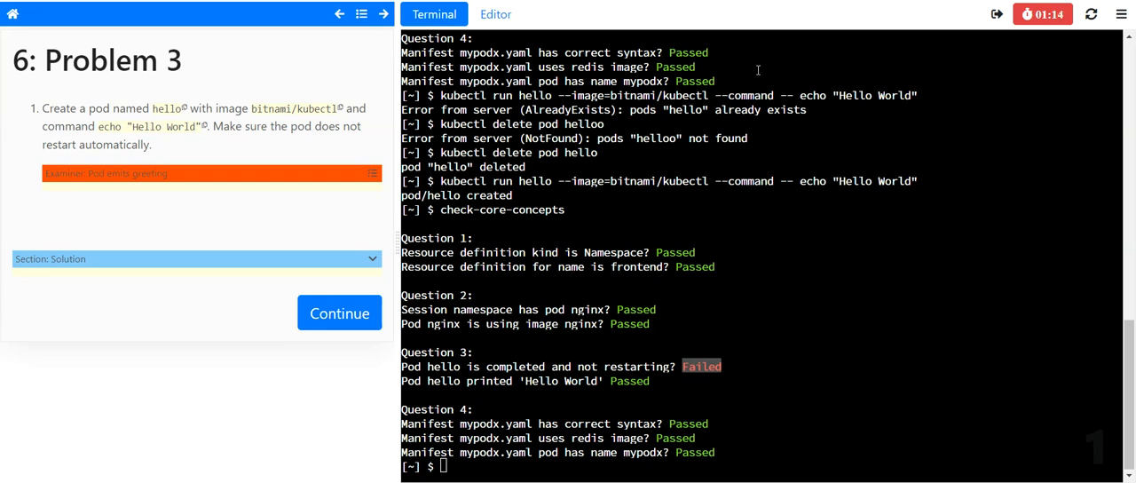
pyautogui.moveTo(1071, 145)
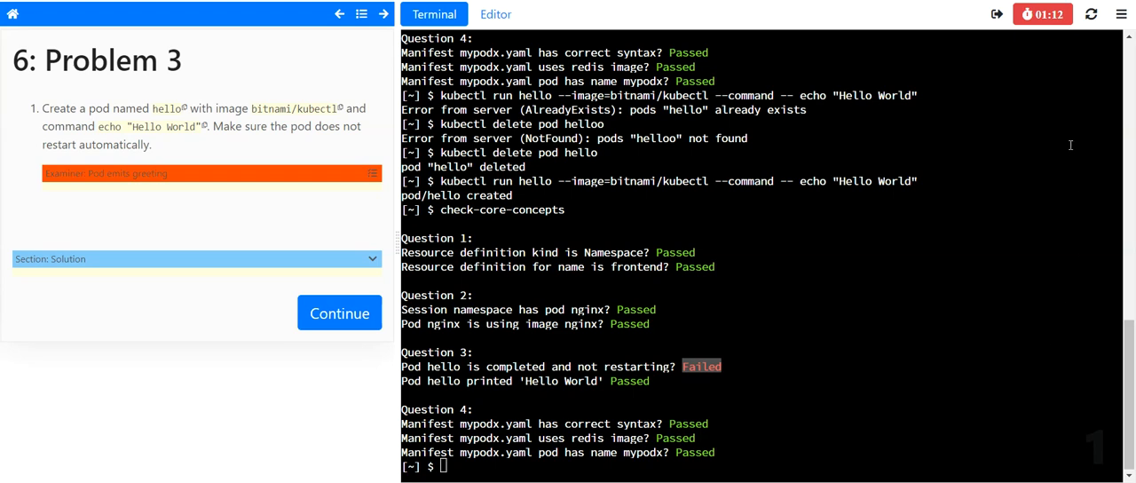